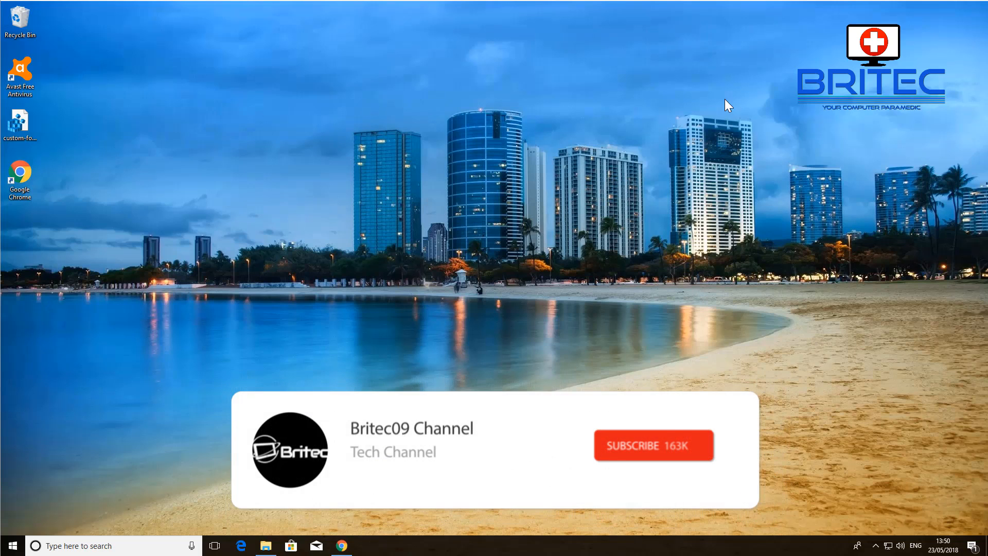
- Restore the Chrome window showing the USB Disabler Pro screenshots page
click(655, 444)
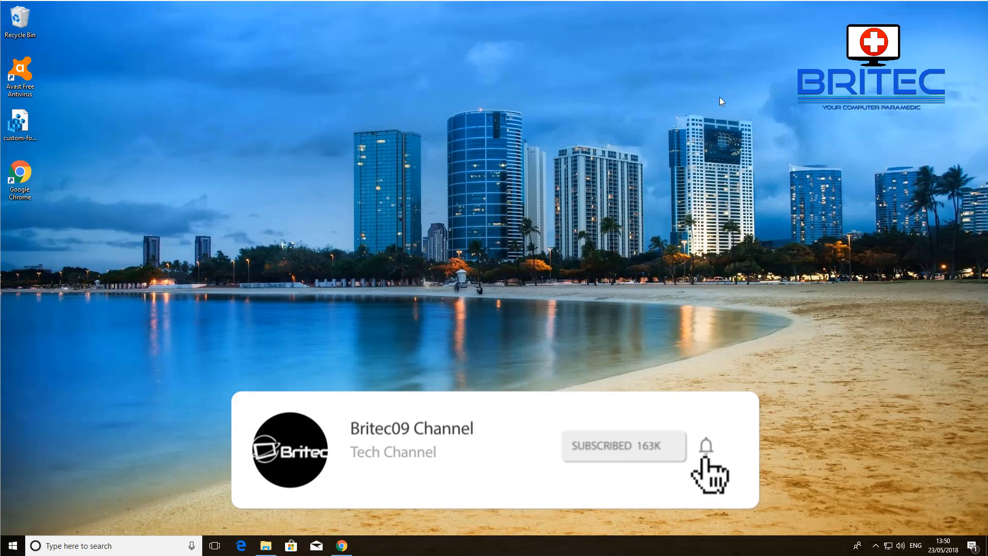
click(341, 545)
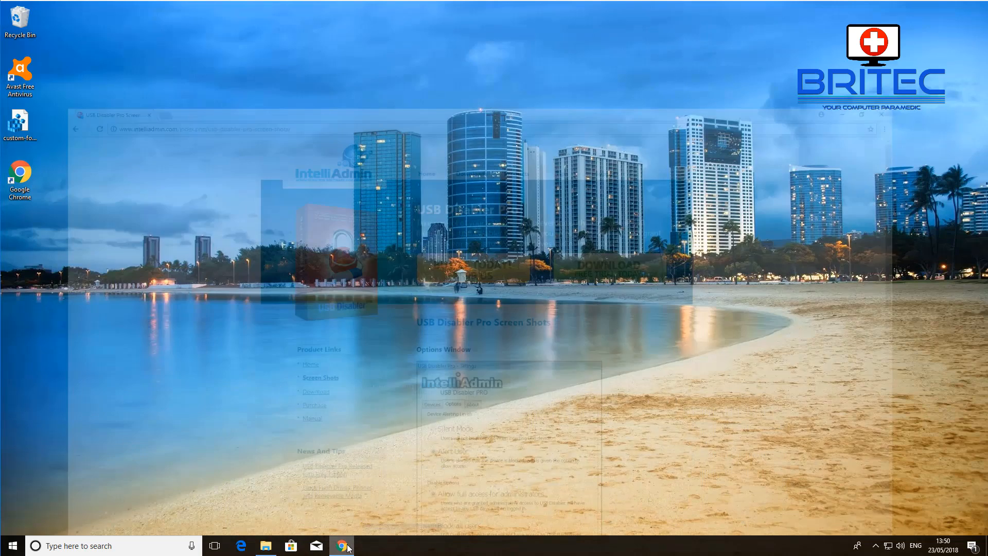
- Browse down through the USB Disabler Pro screenshots in Chrome
click(339, 546)
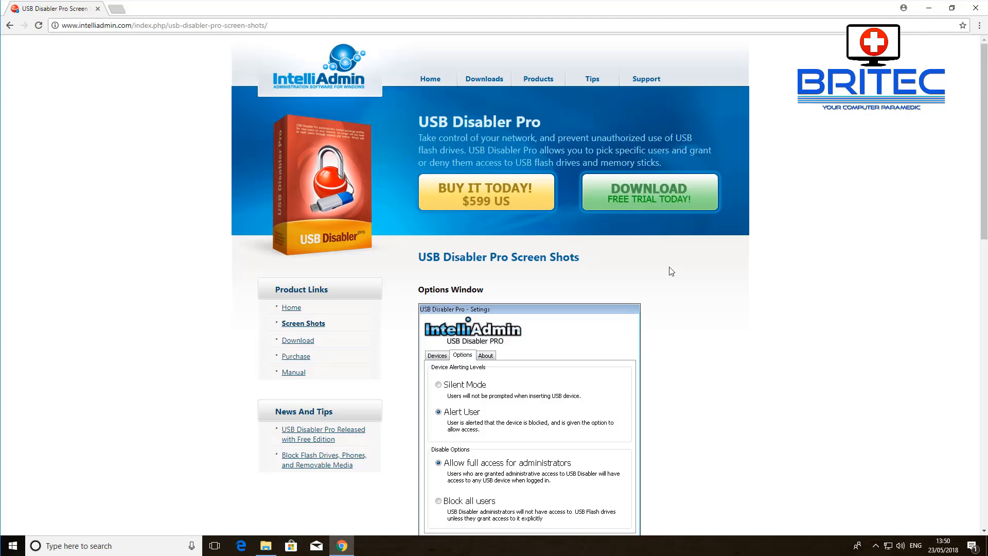
scroll(down, 3)
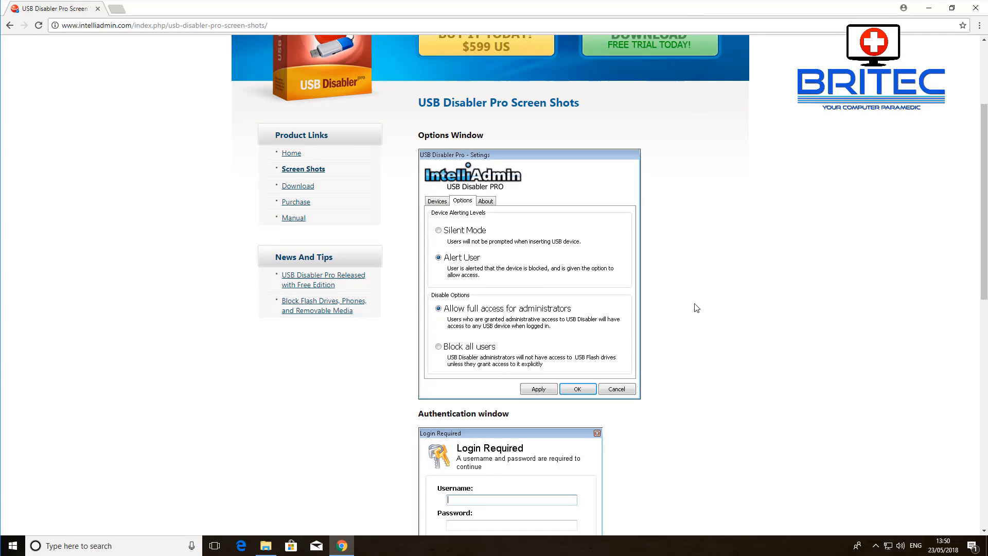
scroll(down, 3)
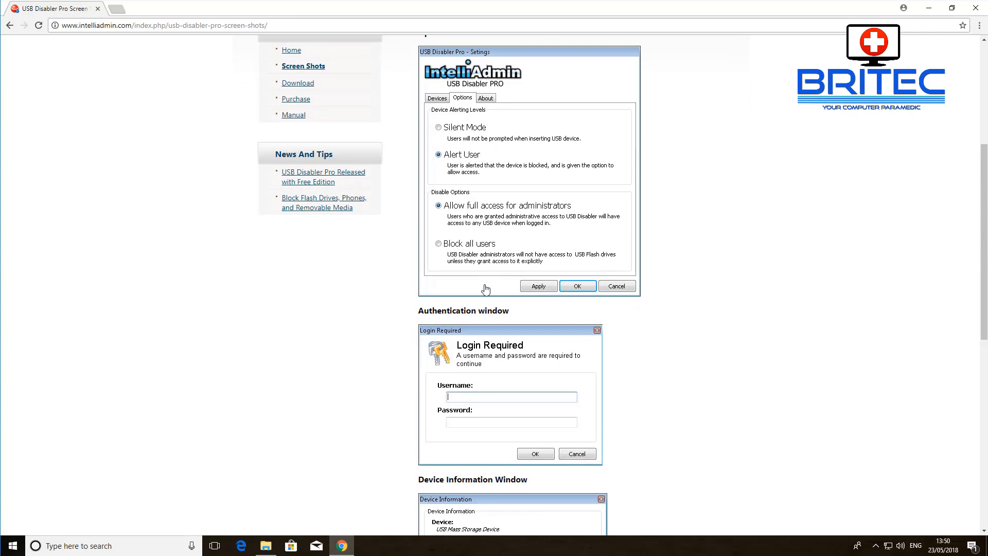
scroll(down, 3)
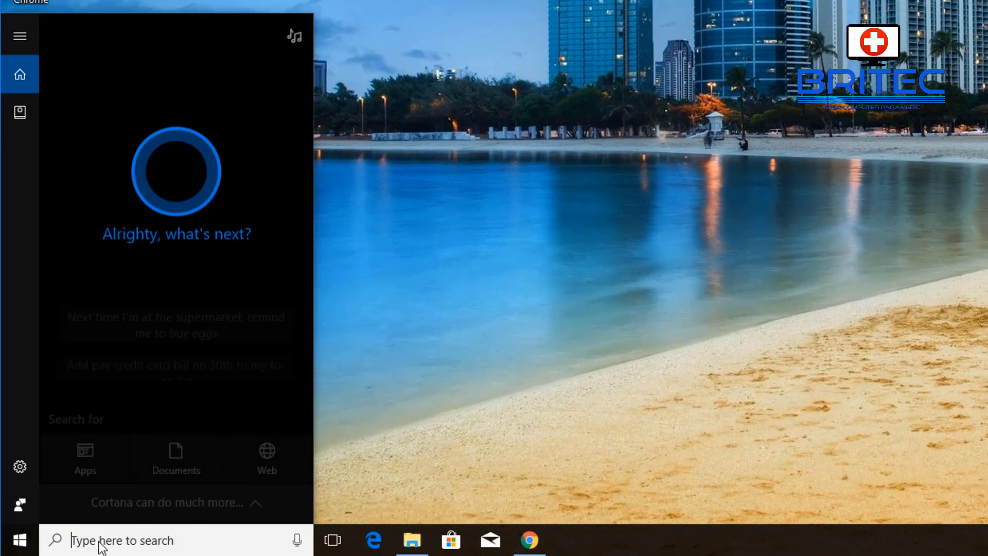
- Launch Registry Editor by searching 'regedit' from the taskbar
text(regedit)
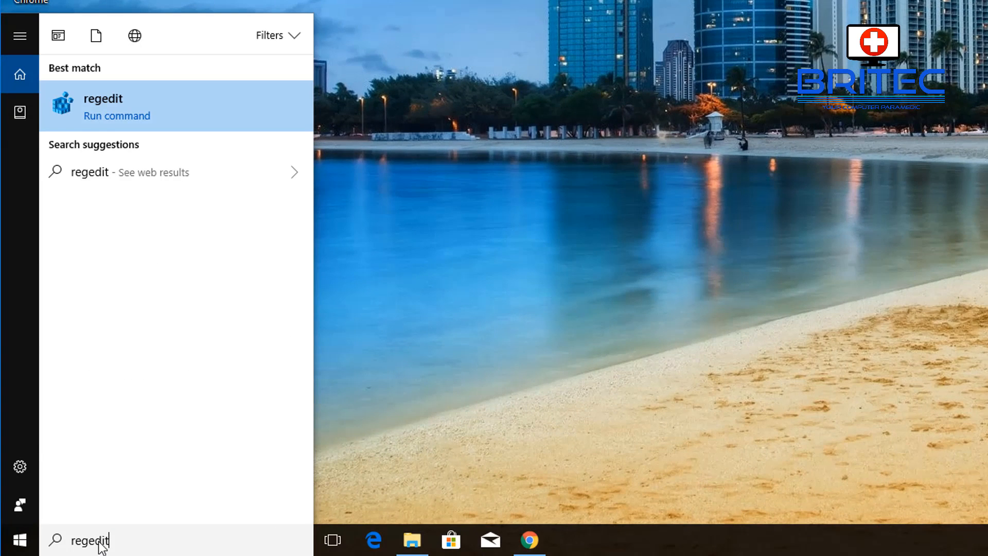
click(103, 106)
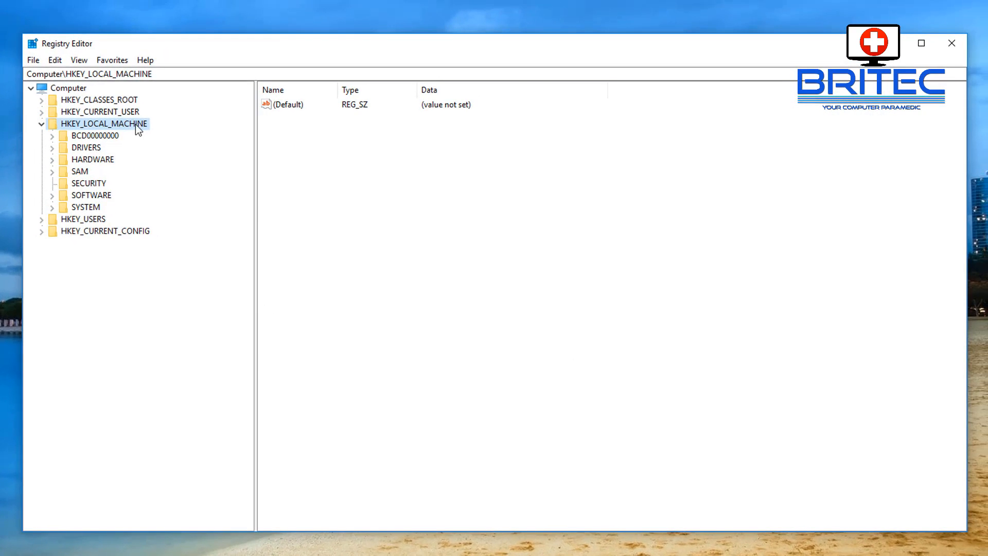
- Expand HKEY_LOCAL_MACHINE > SYSTEM > CurrentControlSet and select the Services key
click(40, 124)
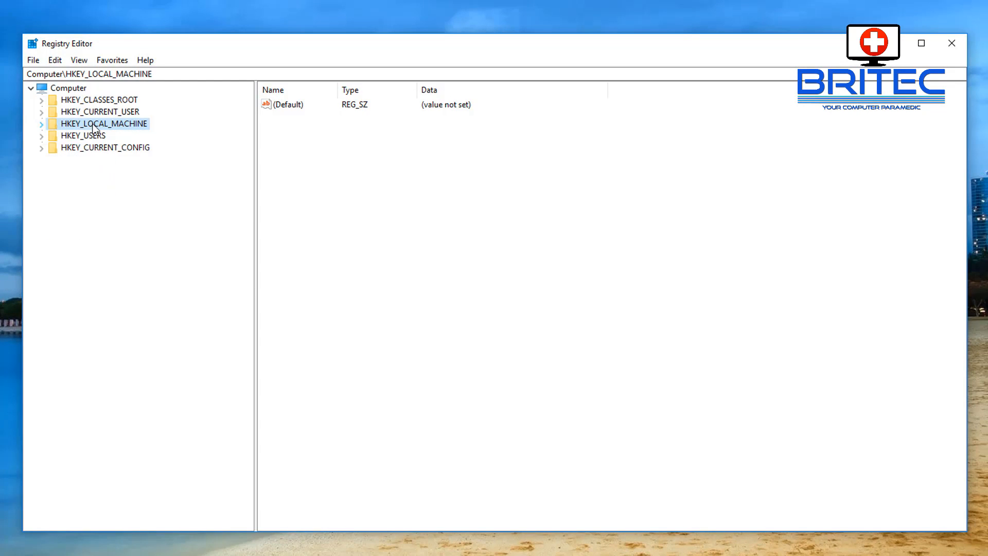
click(41, 123)
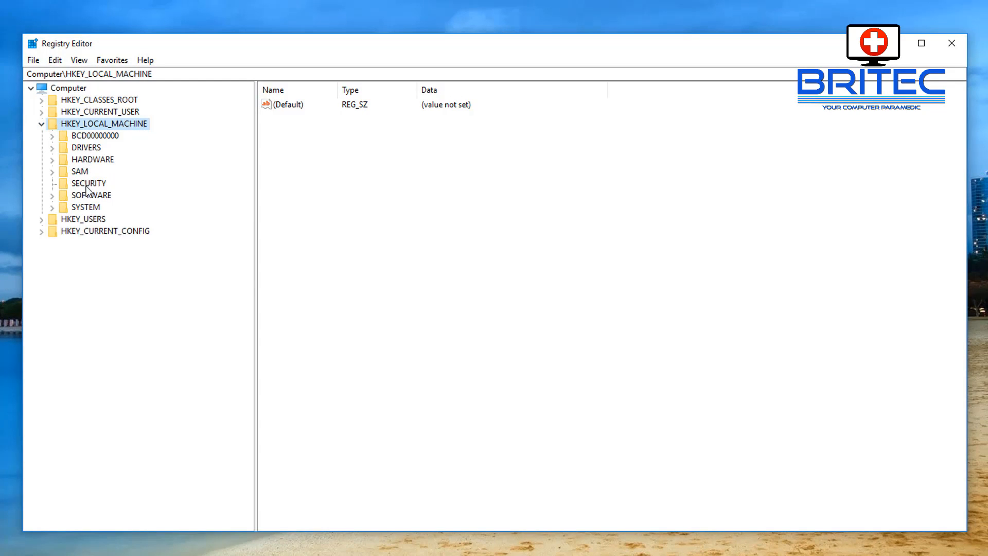
mouse_move(86, 212)
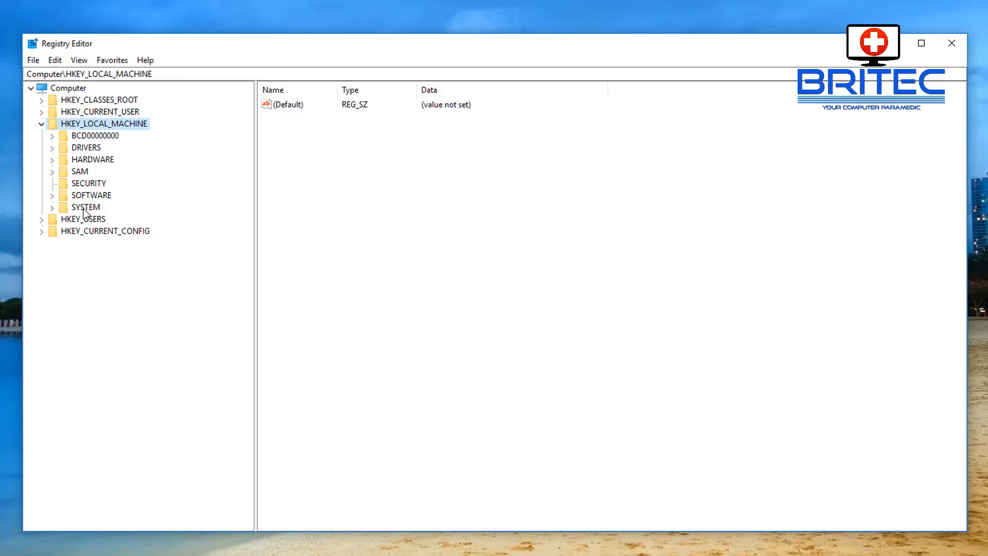
click(86, 207)
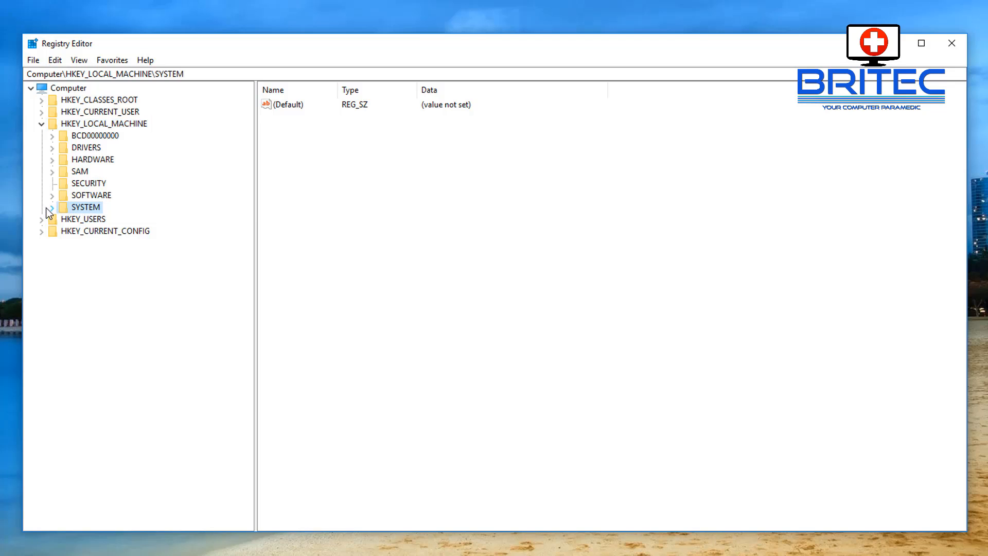
click(52, 207)
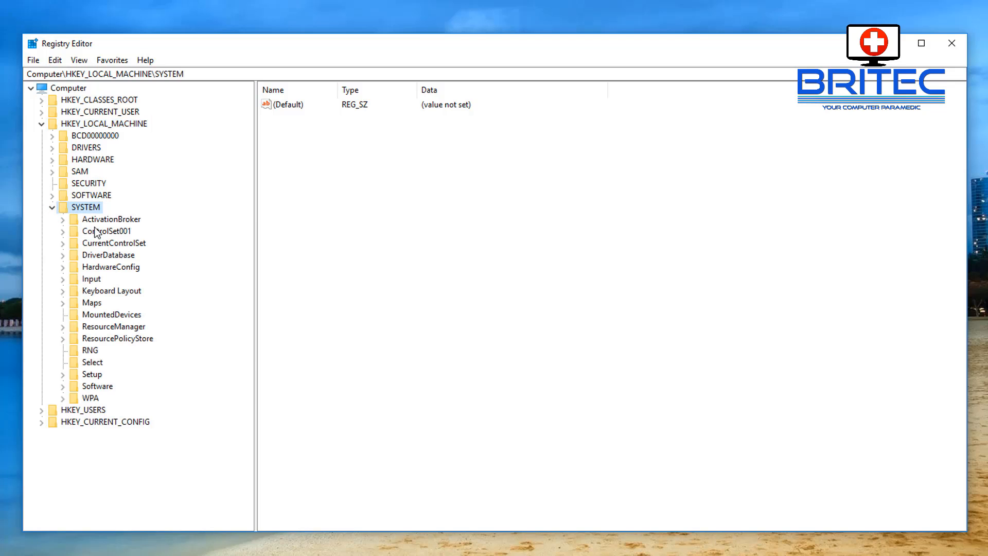
click(114, 243)
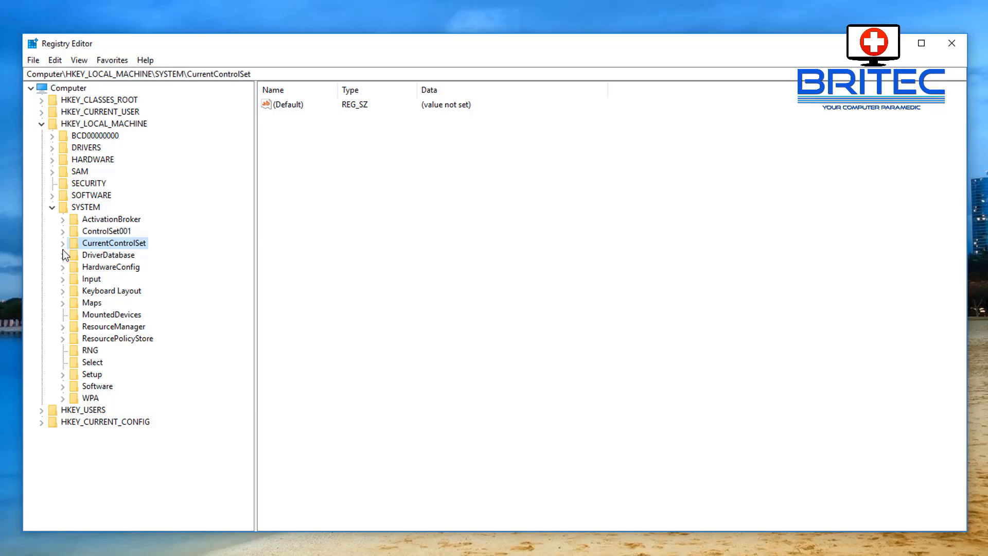
click(61, 243)
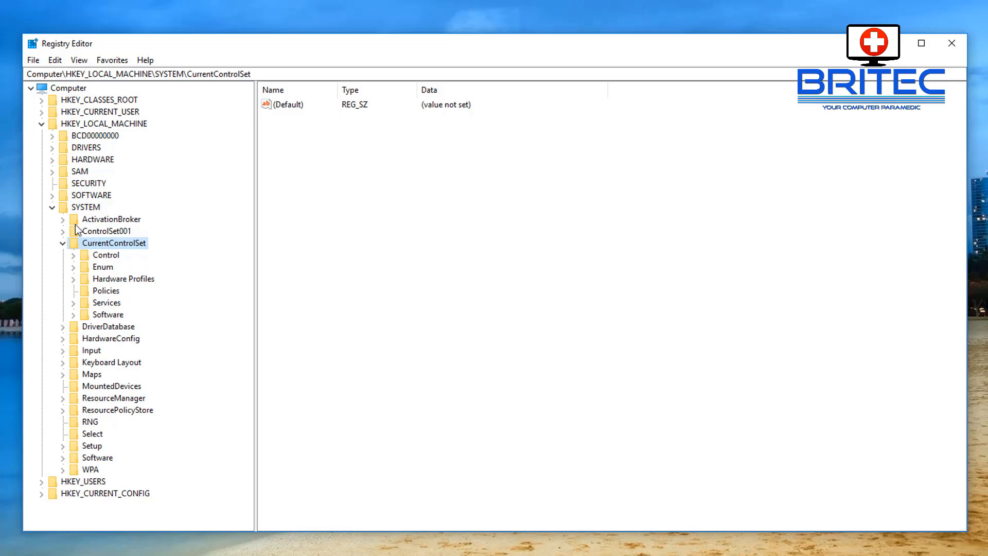
mouse_move(113, 369)
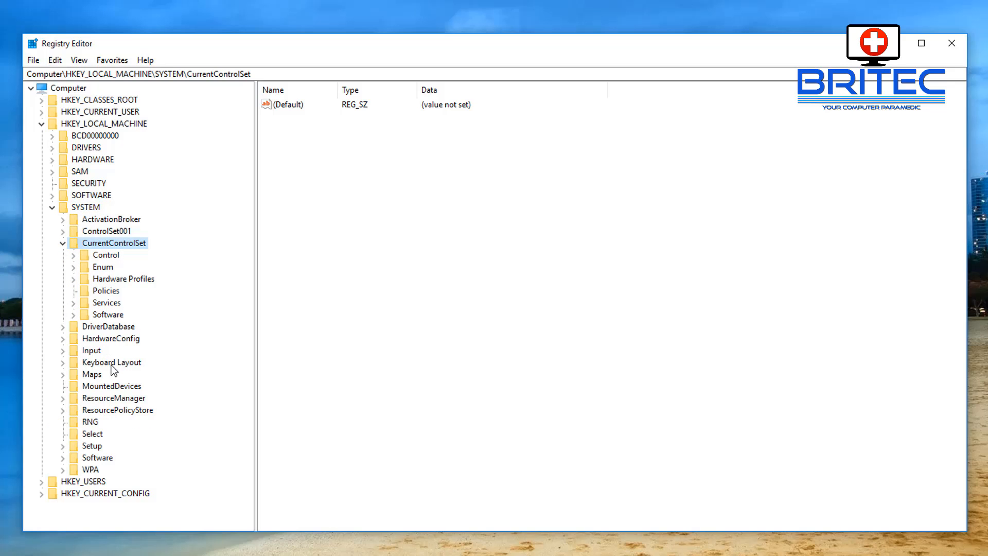
click(106, 302)
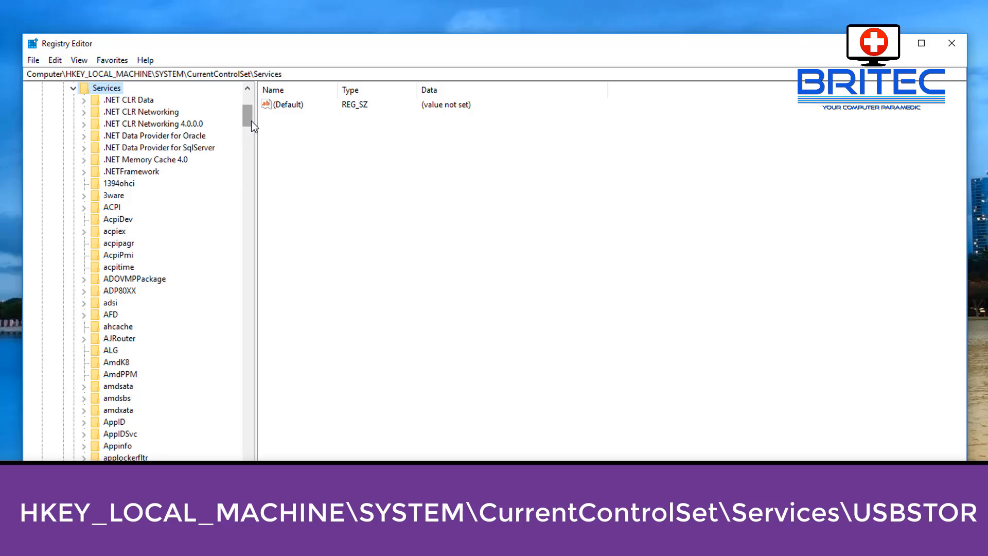
- Locate the USBSTOR service key and select its Start value (0x3)
scroll(down, 3)
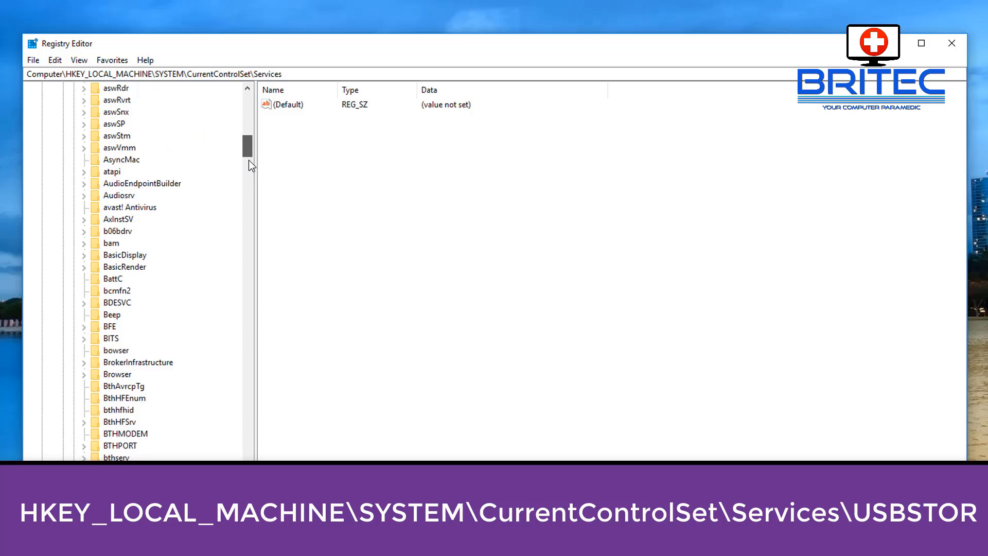
drag(248, 145, 251, 346)
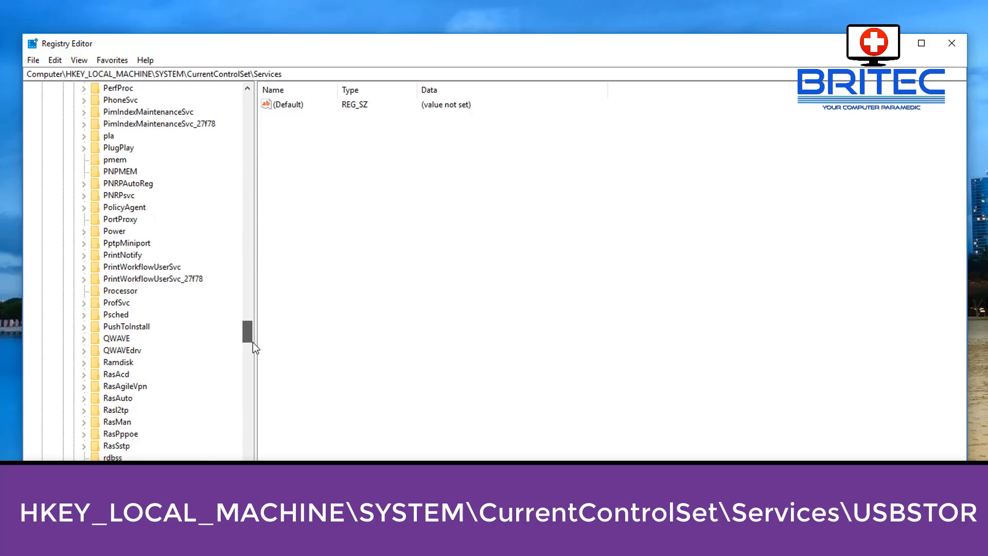
scroll(down, 3)
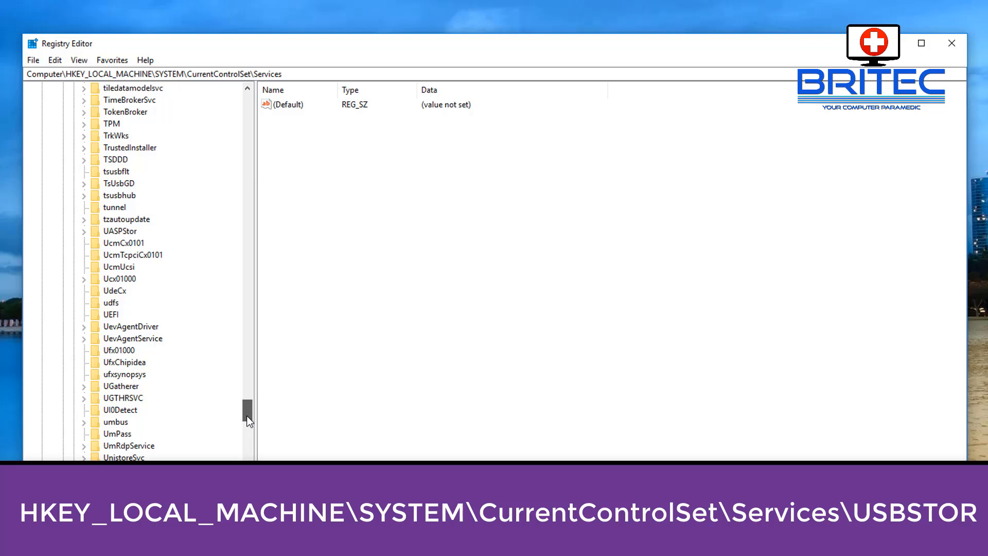
scroll(down, 3)
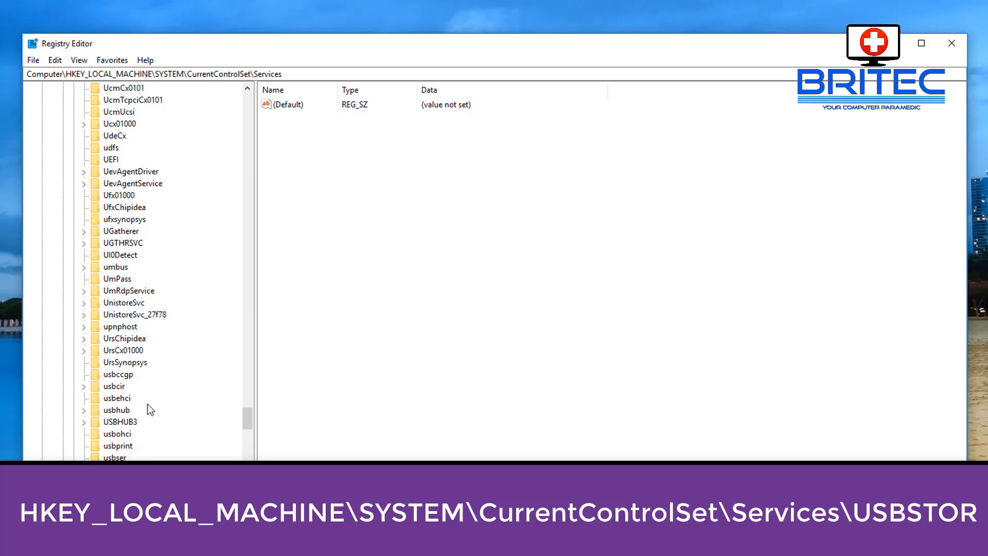
click(120, 433)
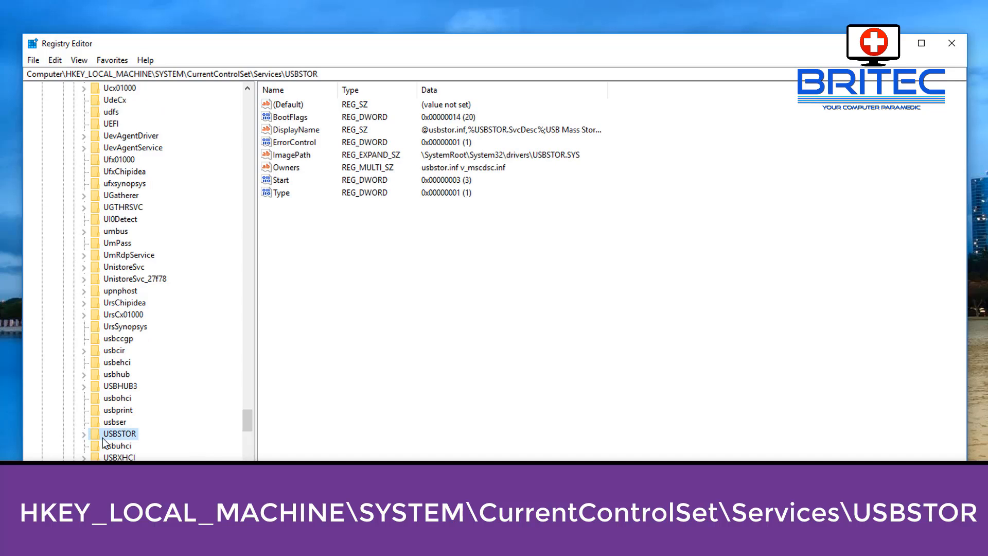
mouse_move(332, 412)
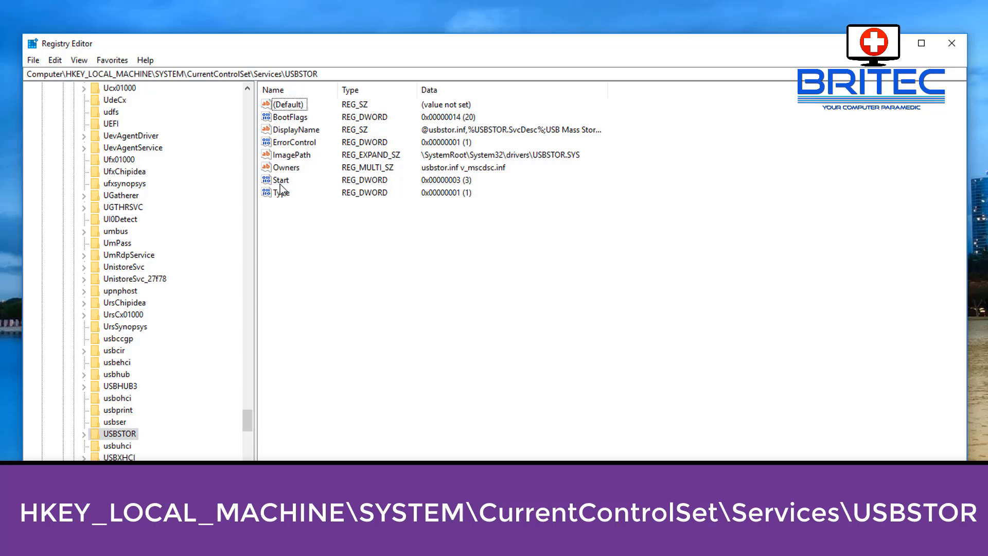
click(281, 179)
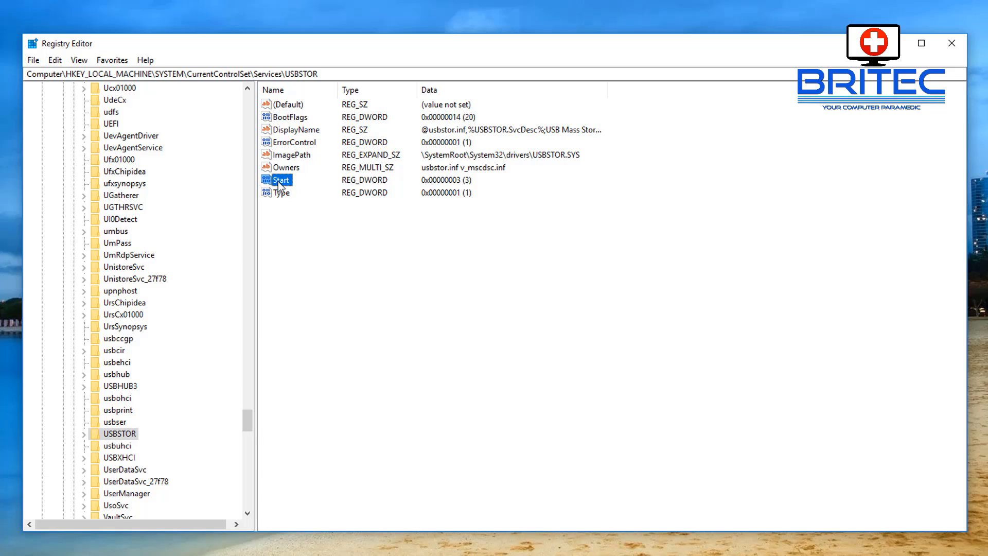
- Change the USBSTOR Start DWORD value data to 4 and confirm
double_click(281, 179)
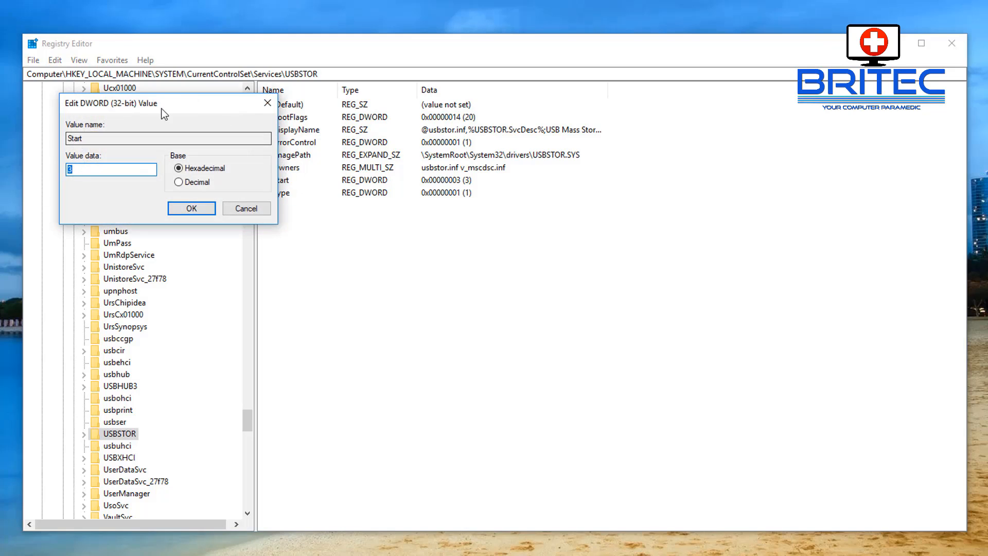
drag(164, 103, 365, 226)
text(4)
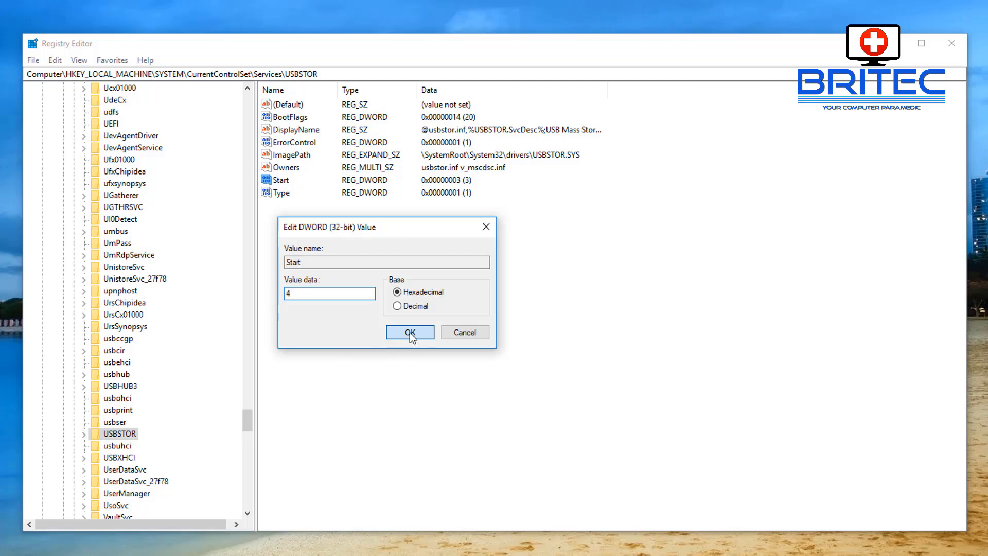
click(410, 332)
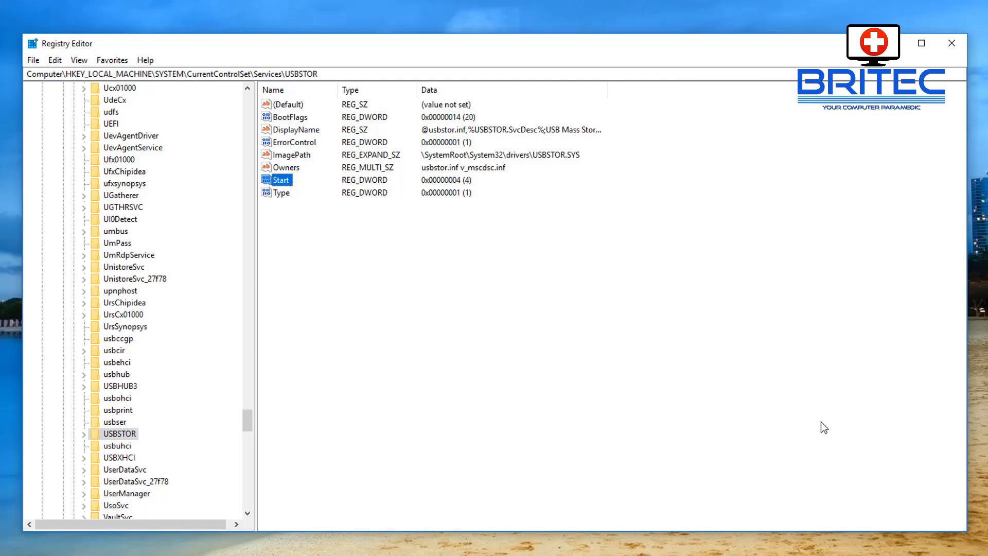
mouse_move(529, 255)
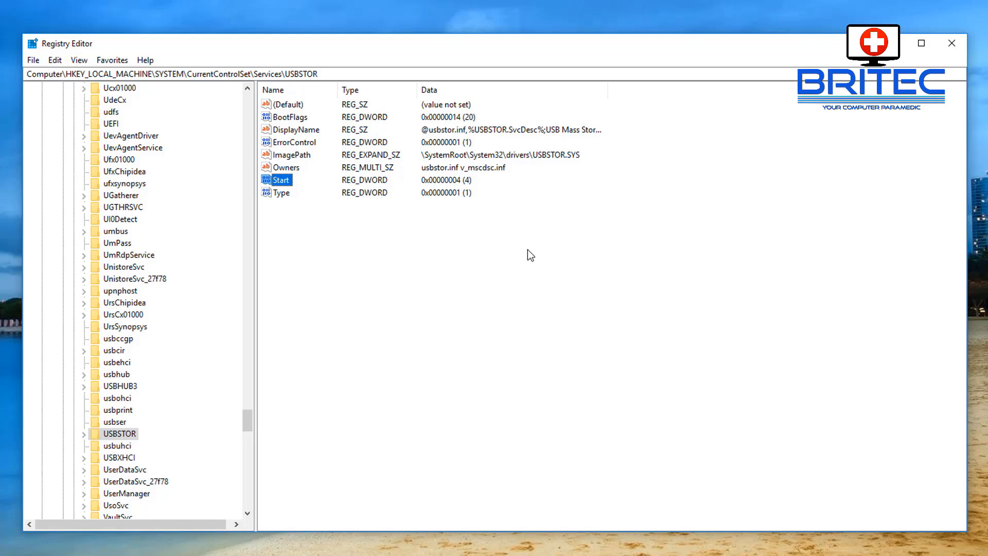
mouse_move(762, 353)
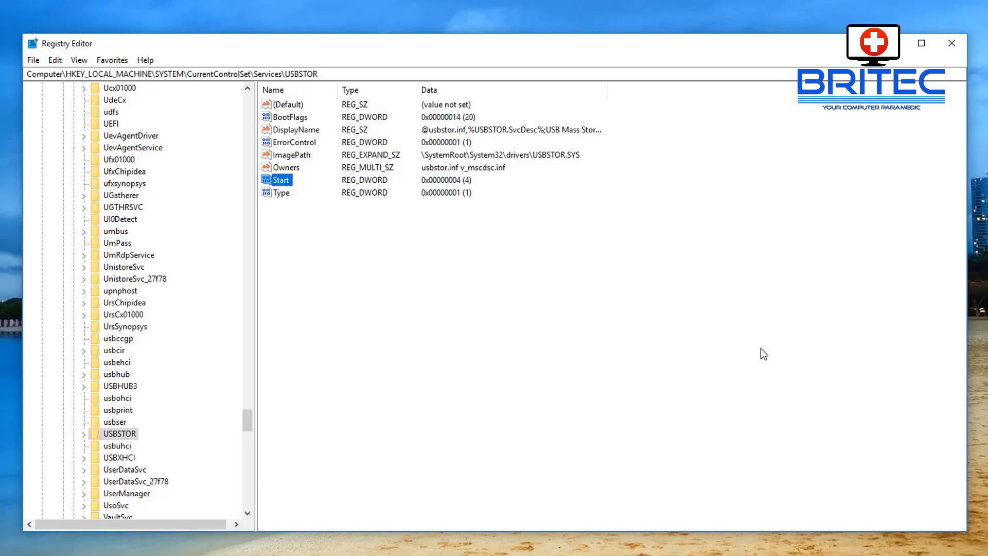
mouse_move(881, 428)
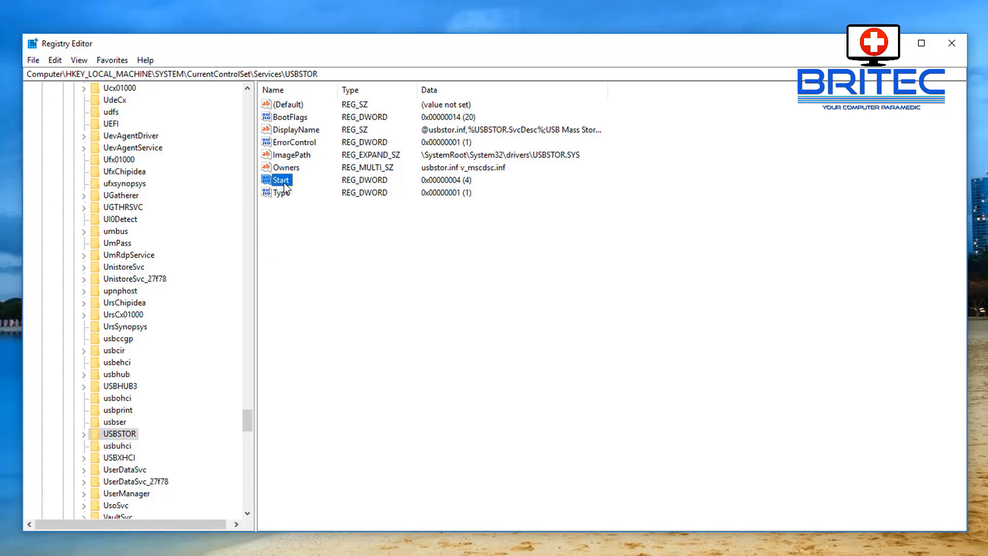
- Reopen the Start value's edit dialog to verify its data is now 4
double_click(280, 179)
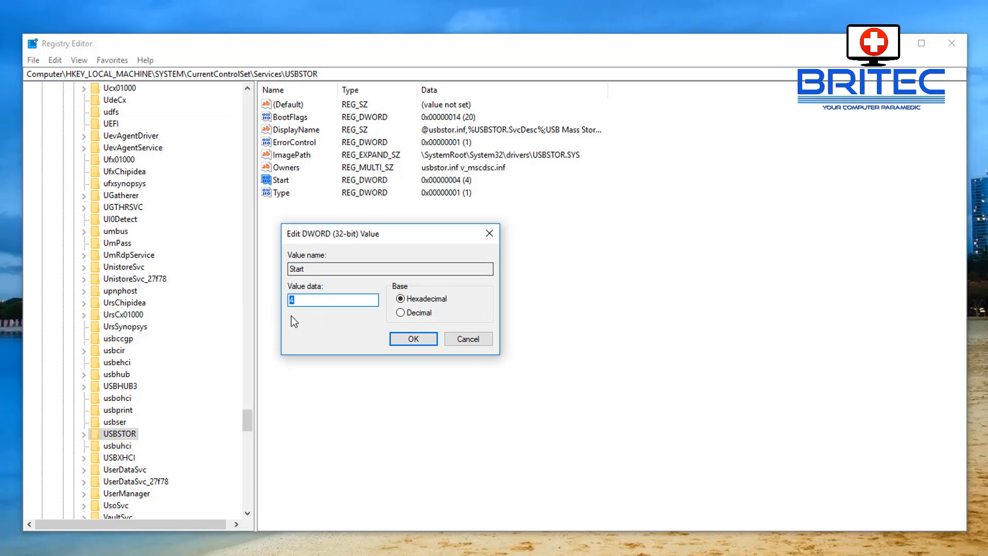
mouse_move(249, 301)
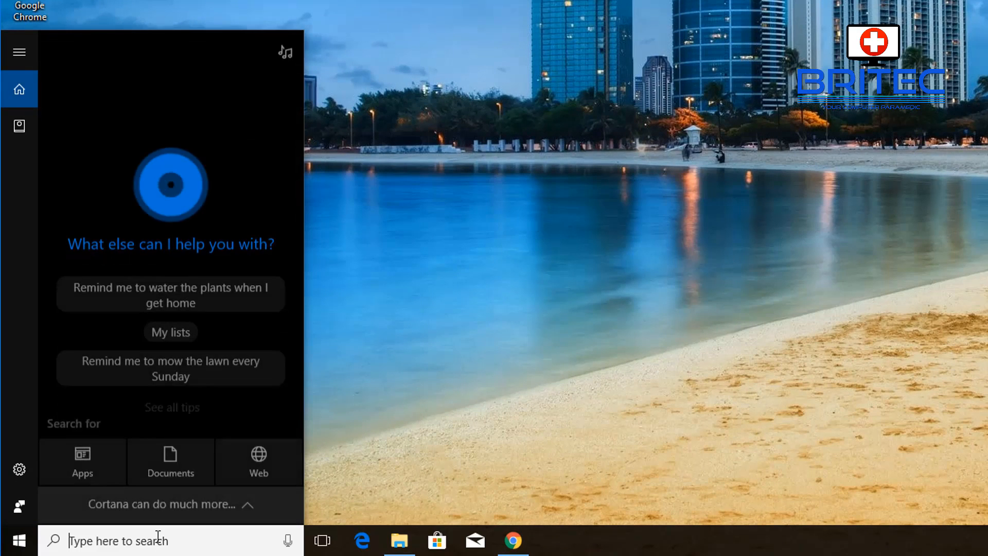
- Search 'gpedit' in the taskbar to launch the Local Group Policy Editor
text(gpedi)
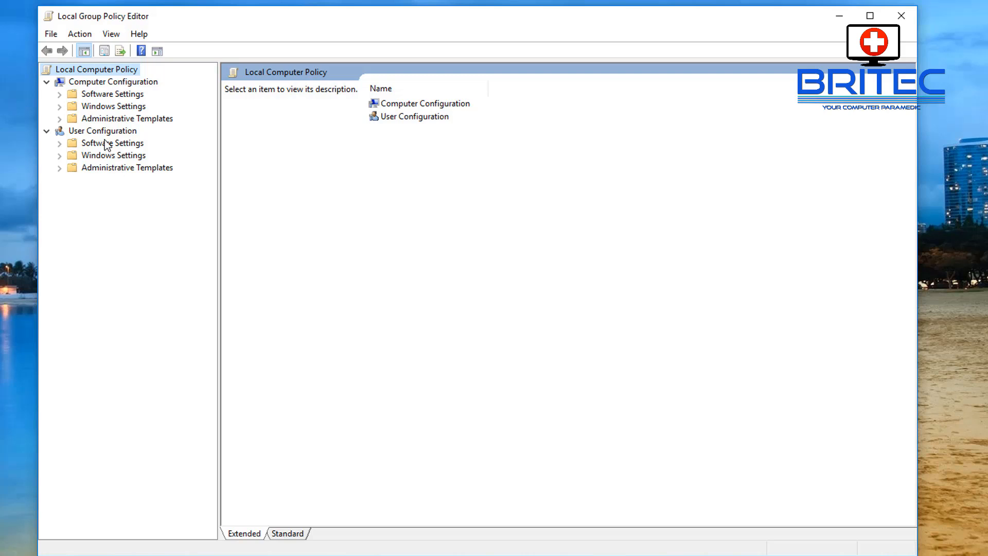
mouse_move(118, 94)
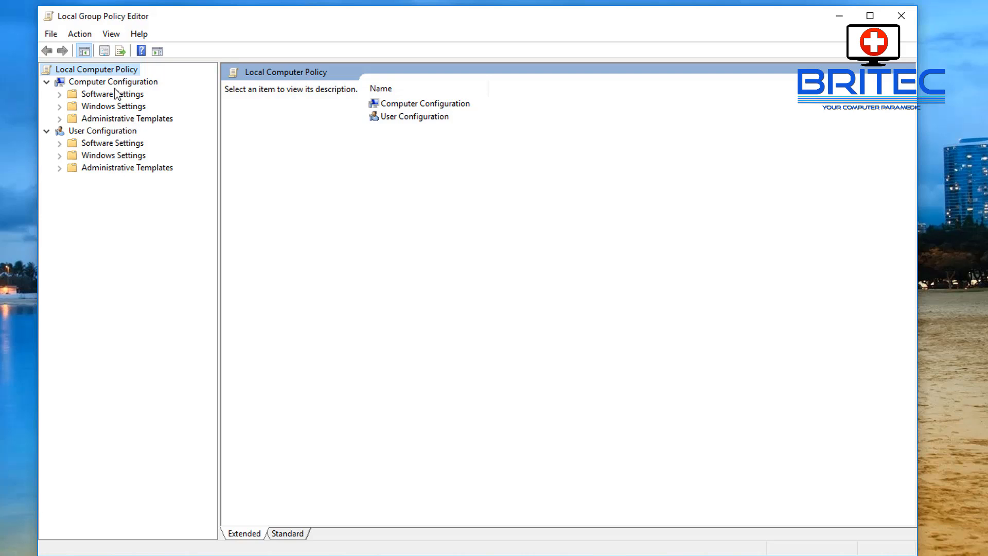
- Expand Computer Configuration > Administrative Templates > System
click(112, 82)
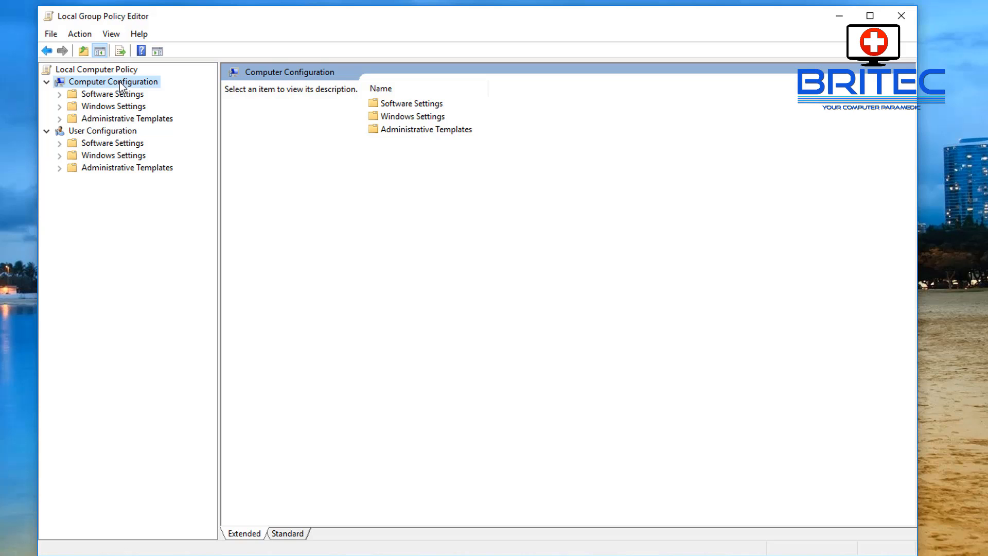
mouse_move(119, 120)
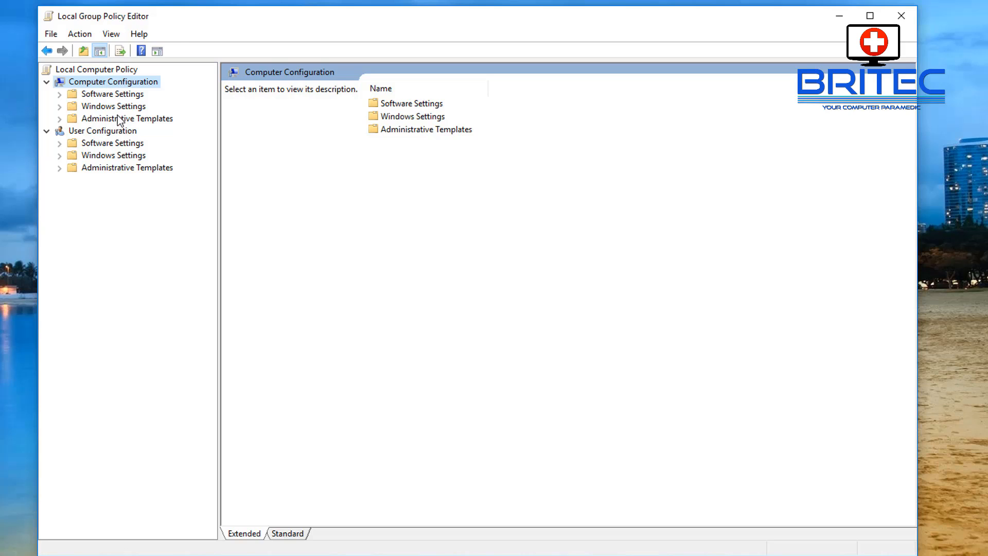
click(128, 118)
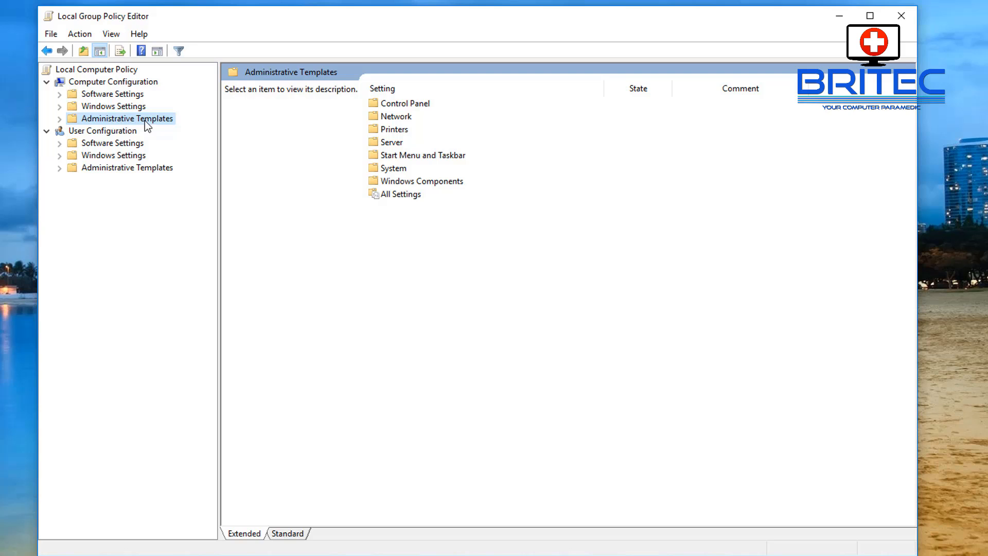
click(60, 118)
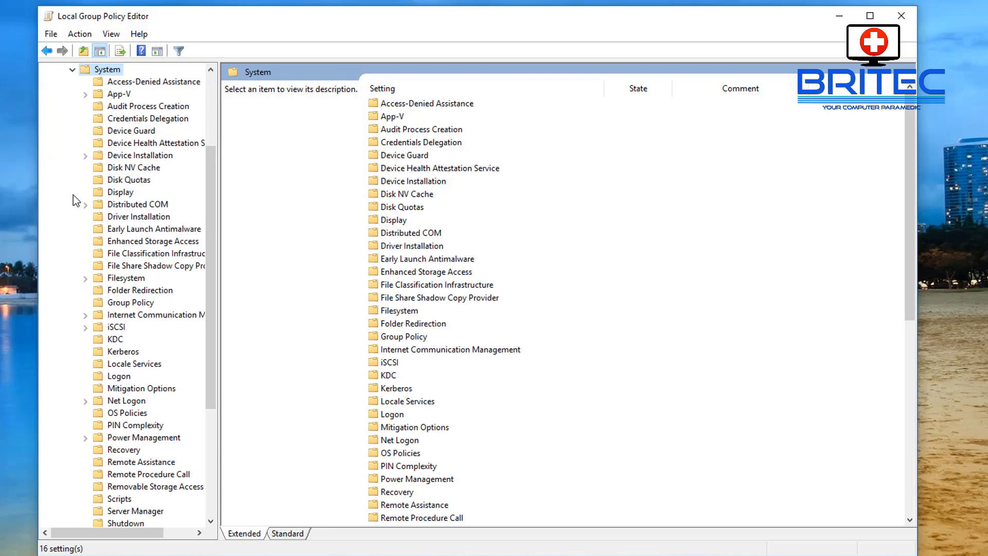
mouse_move(214, 224)
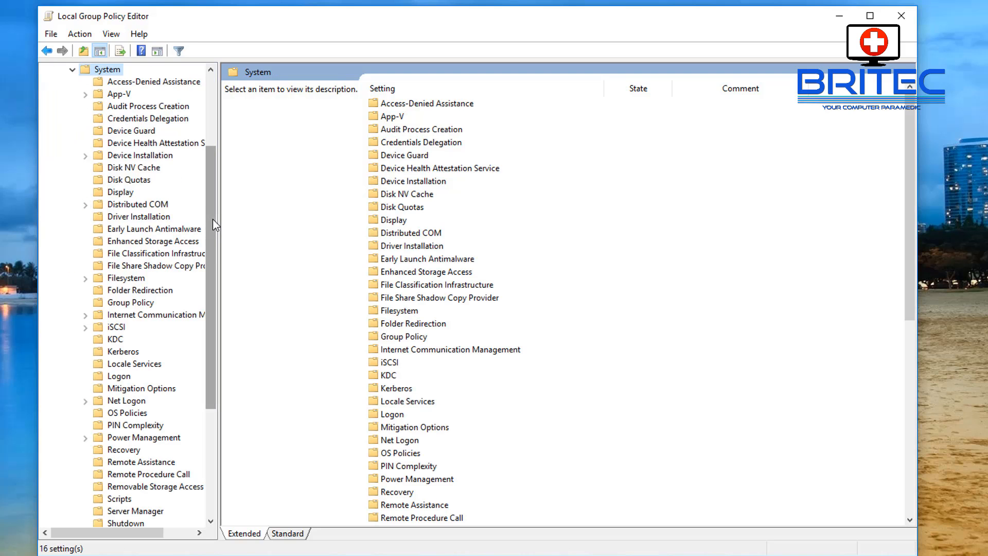
- Open Removable Storage Access and select the 'All Removable Storage classes: Deny all access' policy
scroll(down, 3)
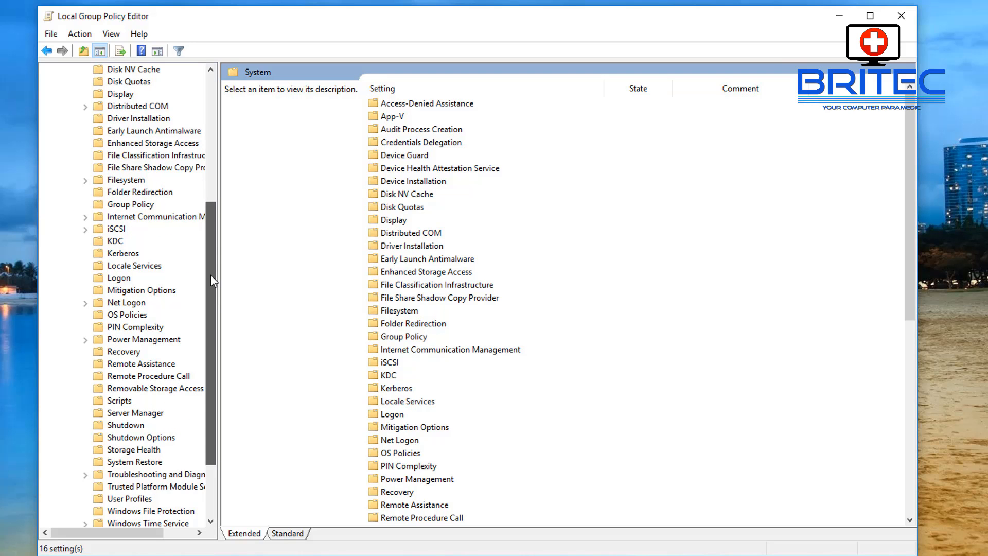
scroll(down, 3)
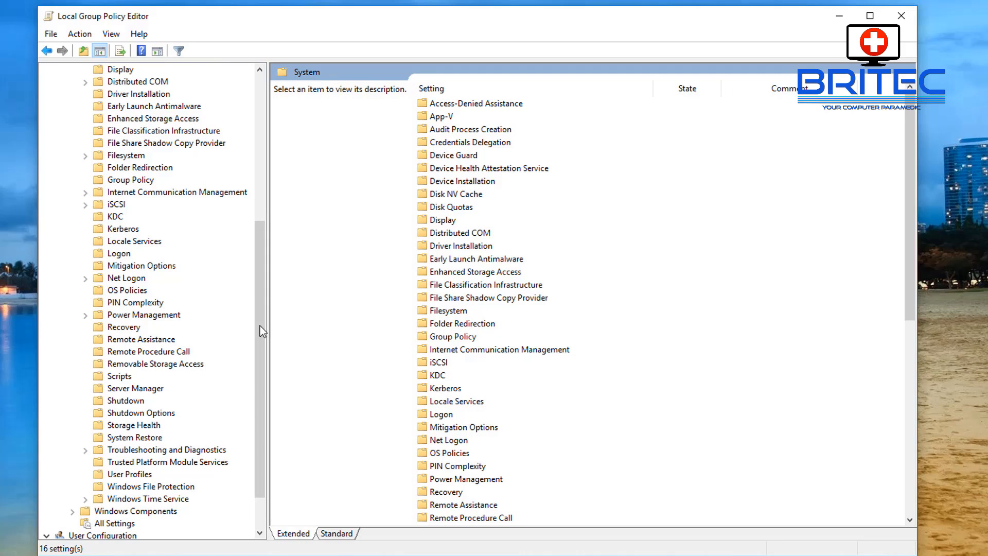
click(154, 364)
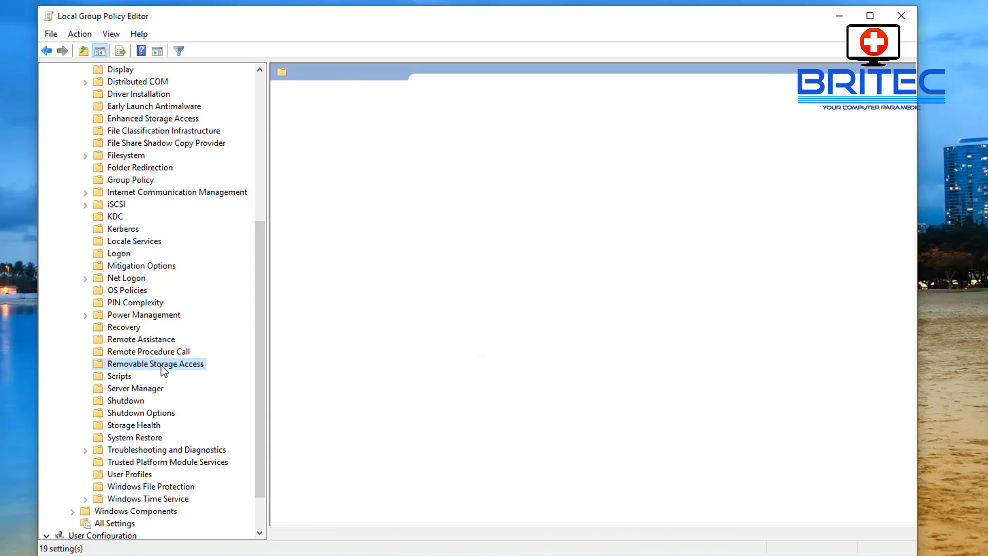
click(154, 364)
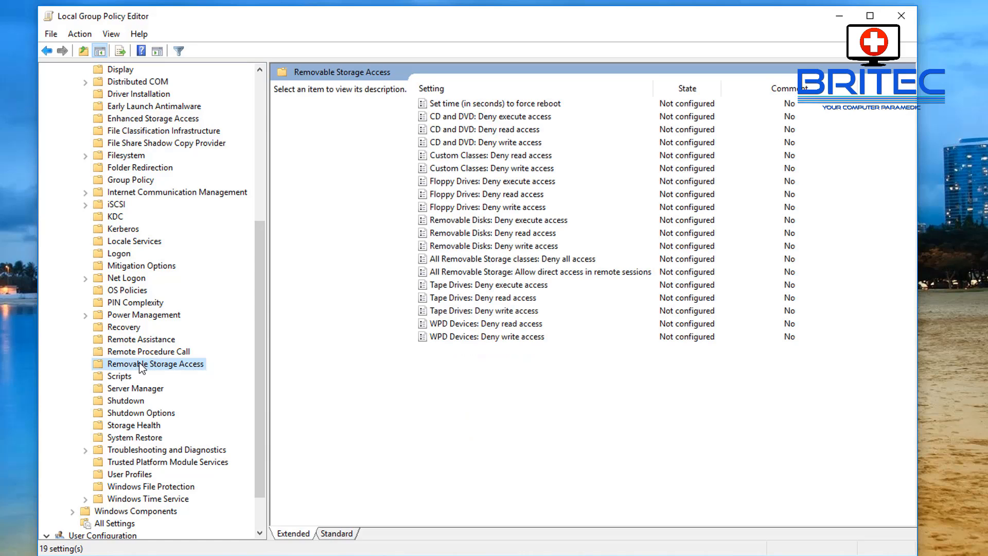
mouse_move(453, 315)
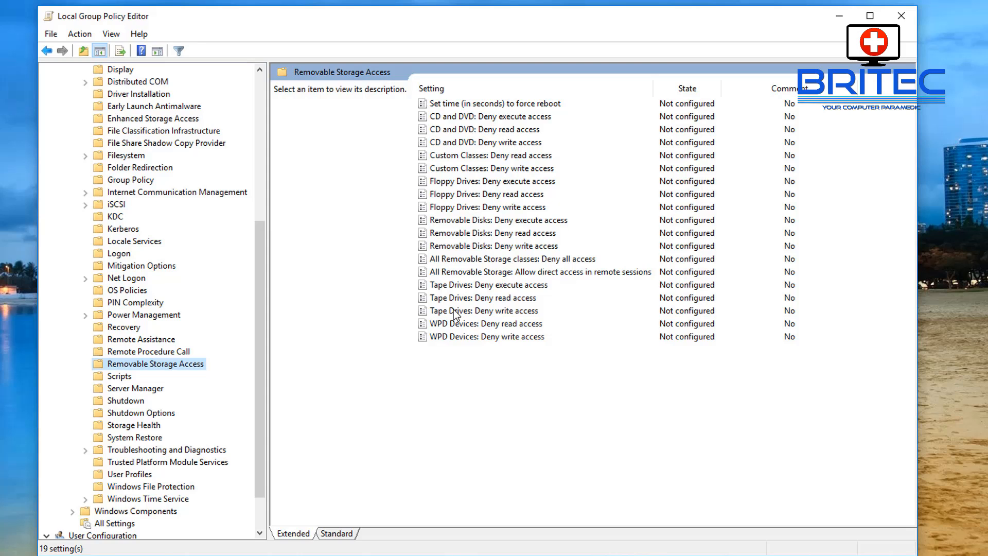
mouse_move(560, 139)
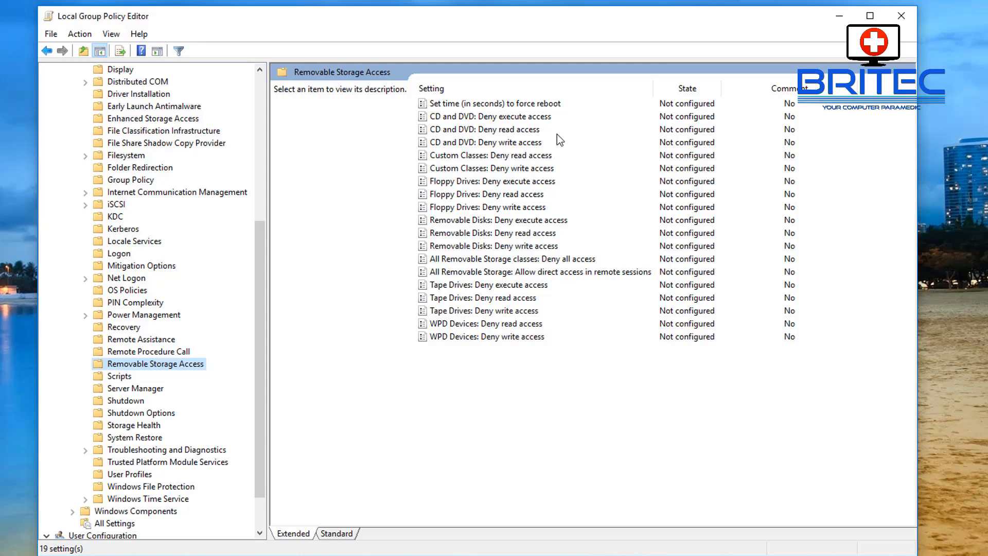
mouse_move(477, 270)
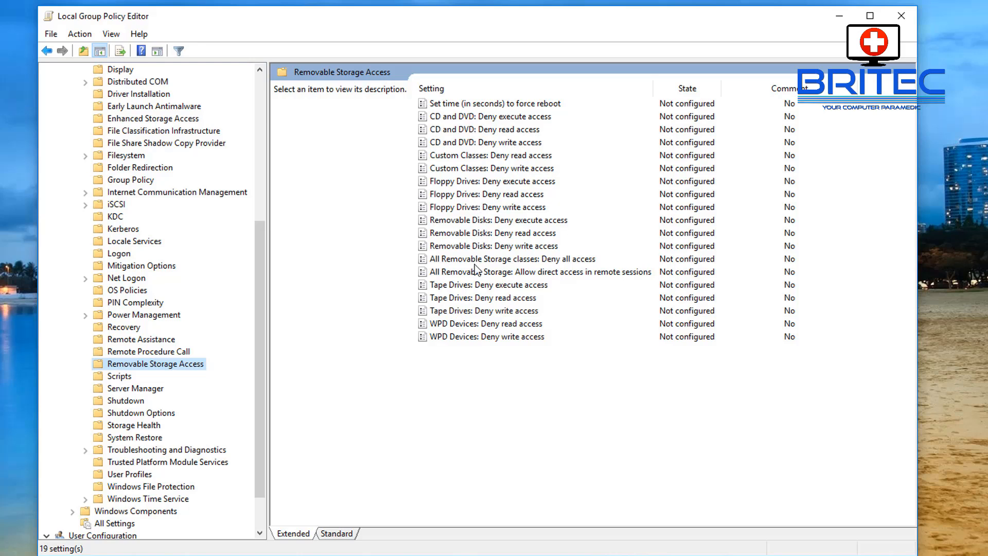
mouse_move(502, 272)
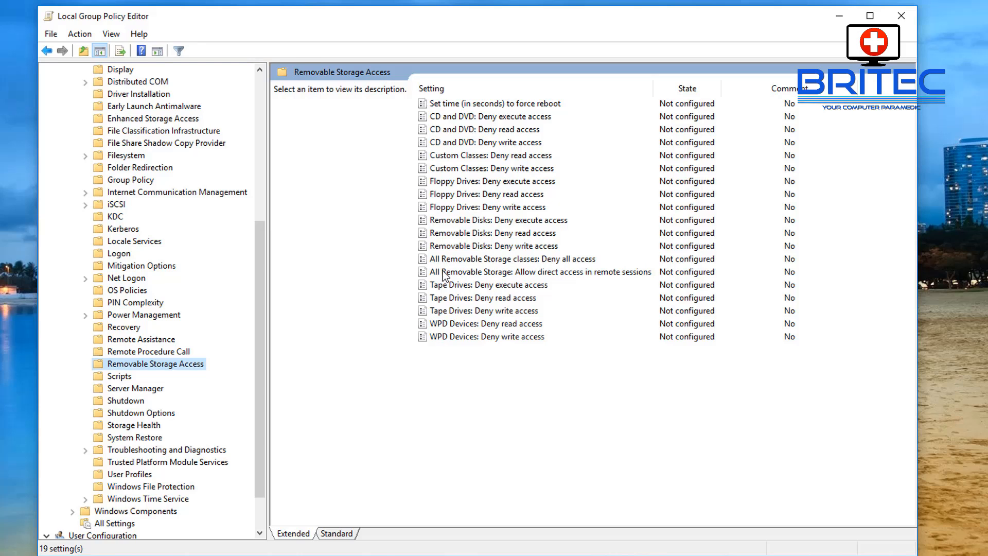
mouse_move(542, 278)
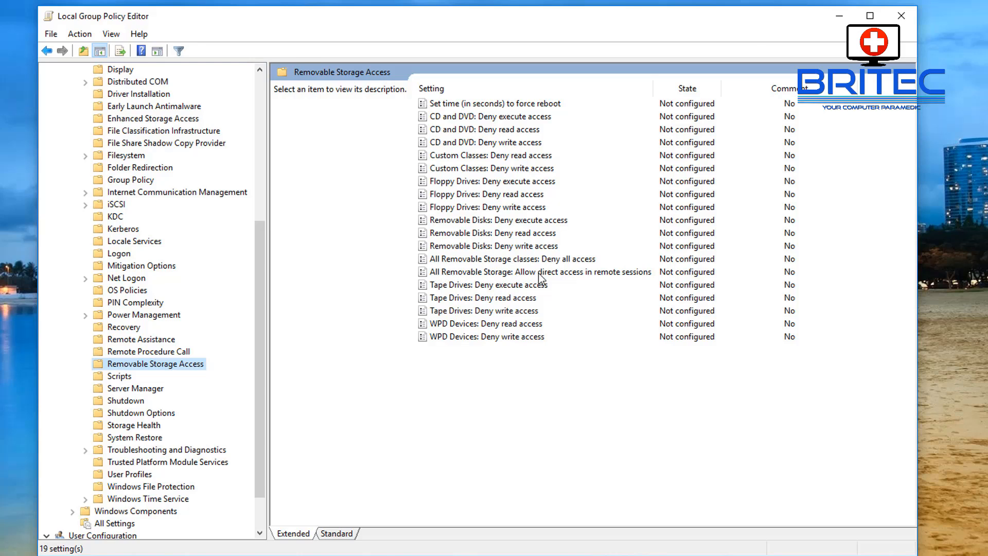
click(508, 259)
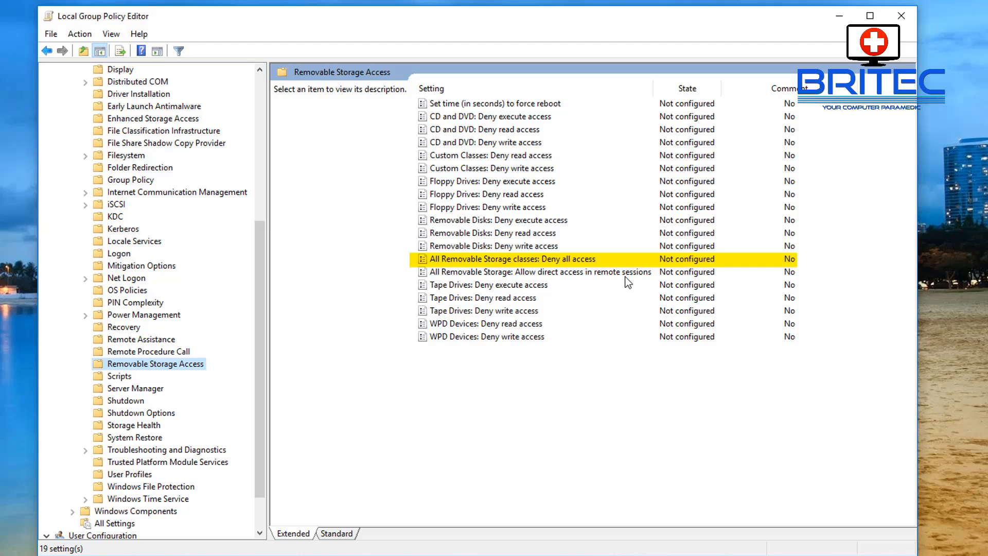
- Apply 'Deny all access' as Enabled, confirm, and minimize the policy editor
click(508, 259)
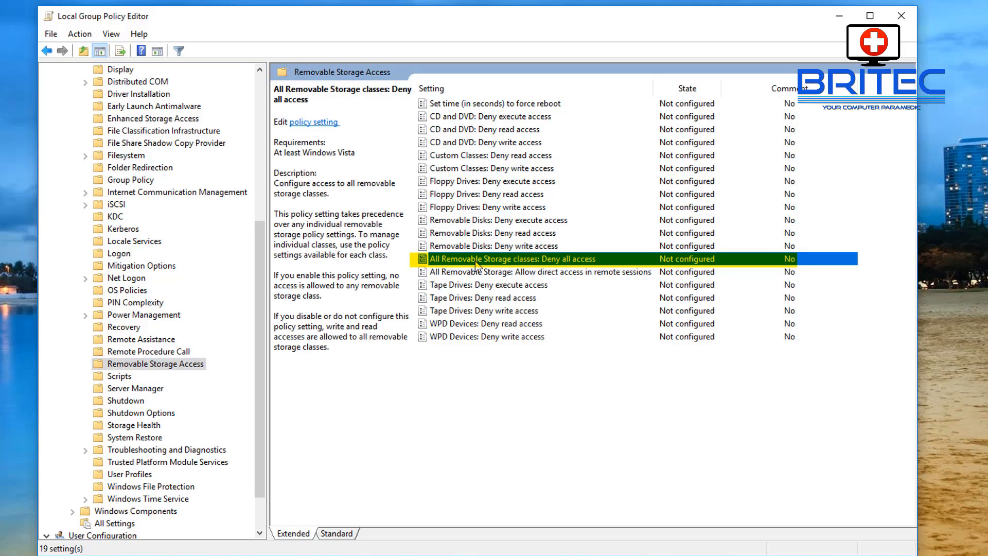
mouse_move(538, 271)
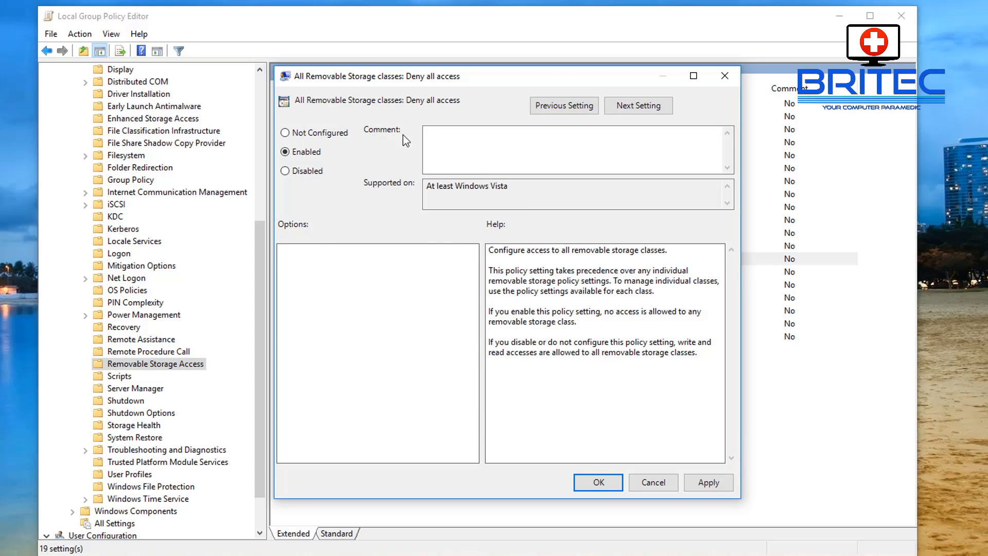
click(597, 481)
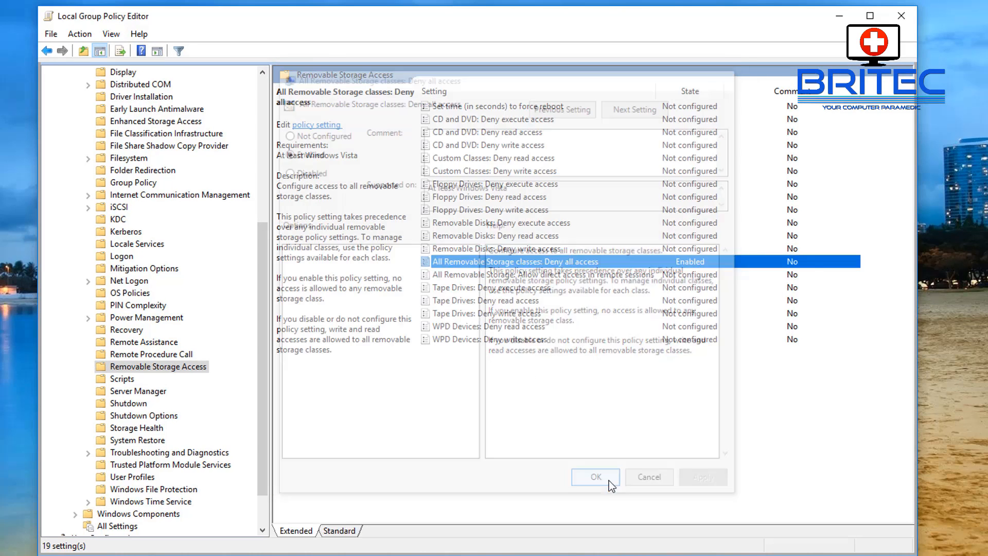
click(595, 476)
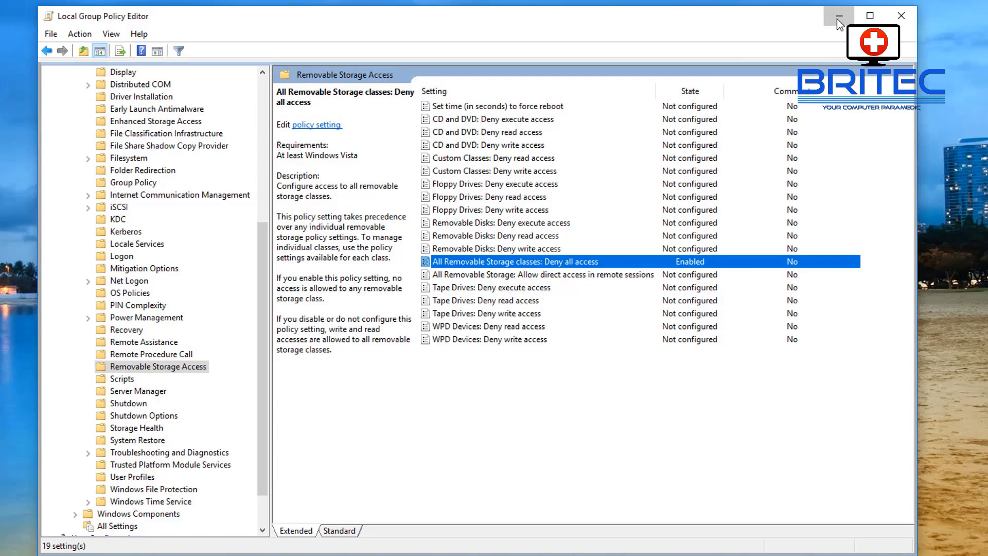
click(836, 15)
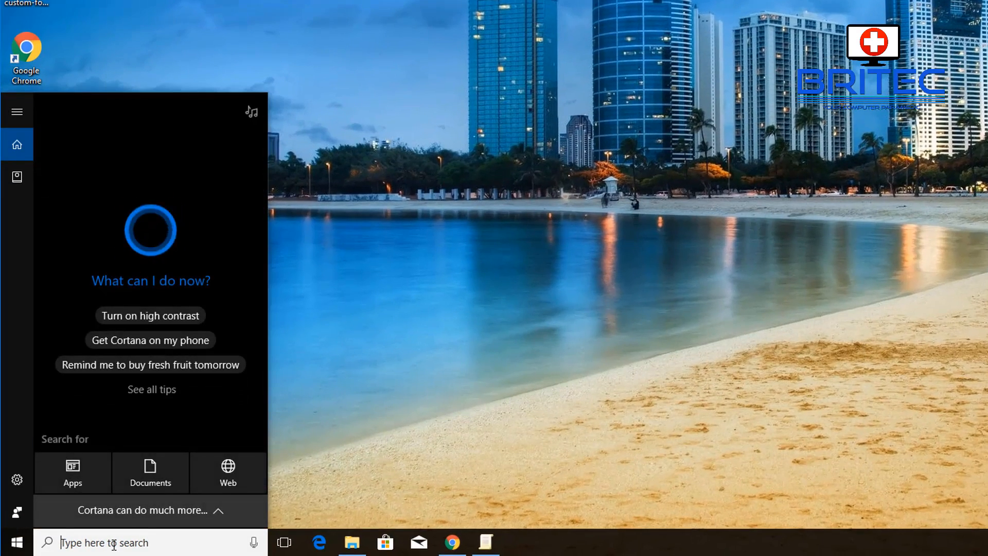
- Launch Command Prompt as administrator from the taskbar search for 'cmd'
text(cmd)
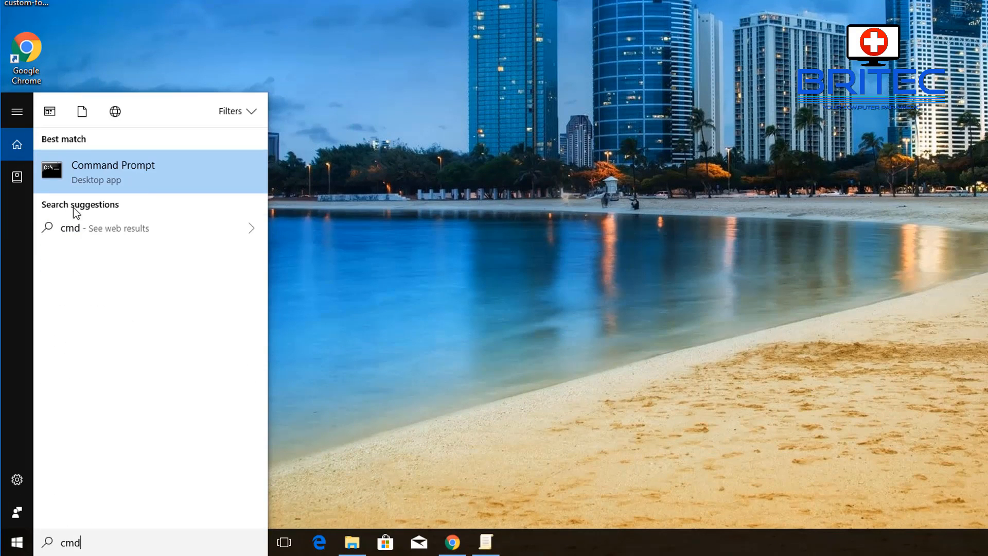
mouse_move(117, 174)
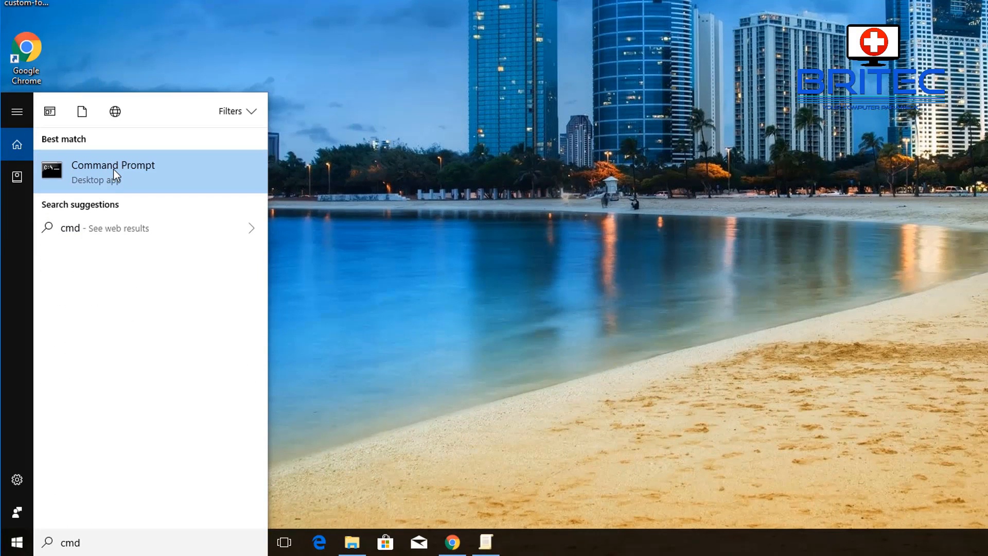
right_click(113, 171)
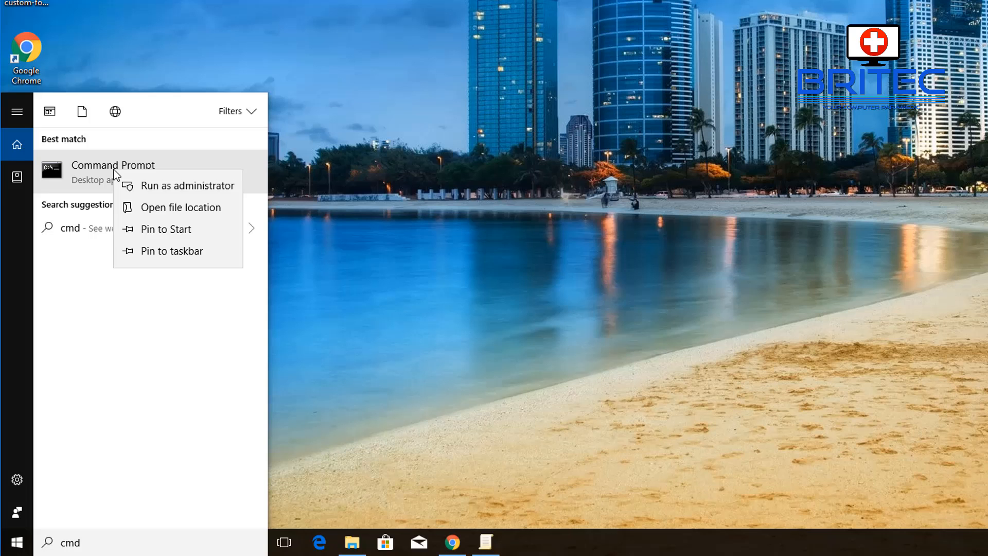
click(113, 164)
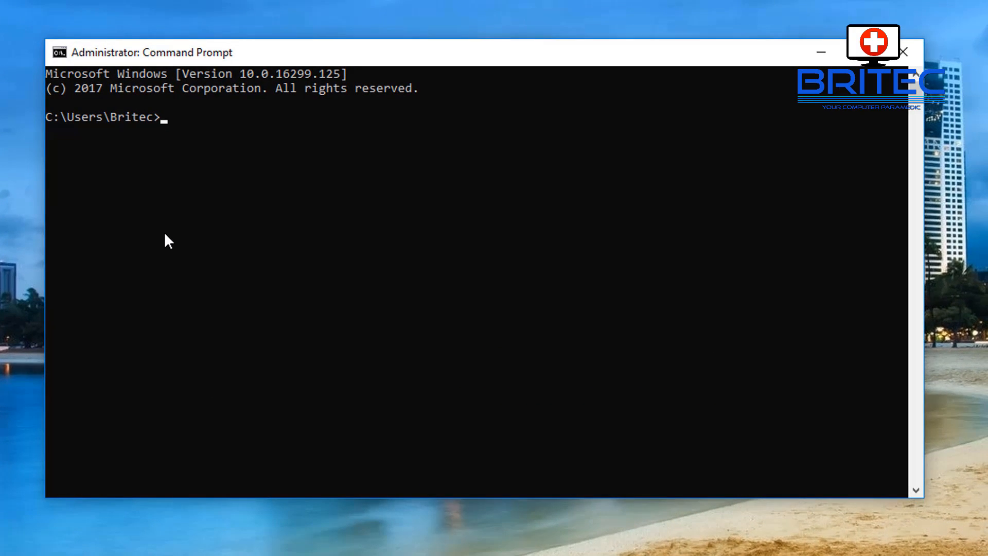
- Run 'gpupdate /force' to force a Group Policy refresh
text(gpupf)
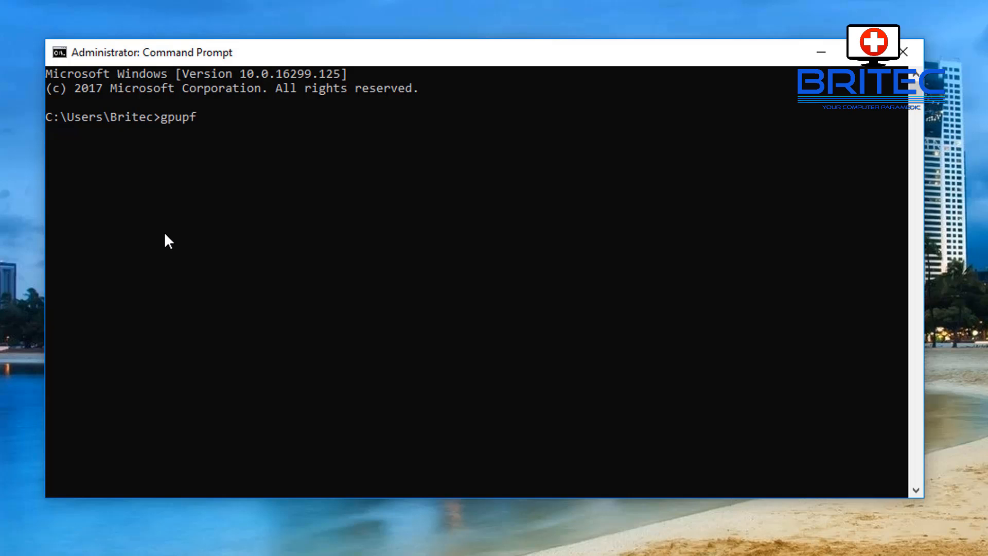
text(date /)
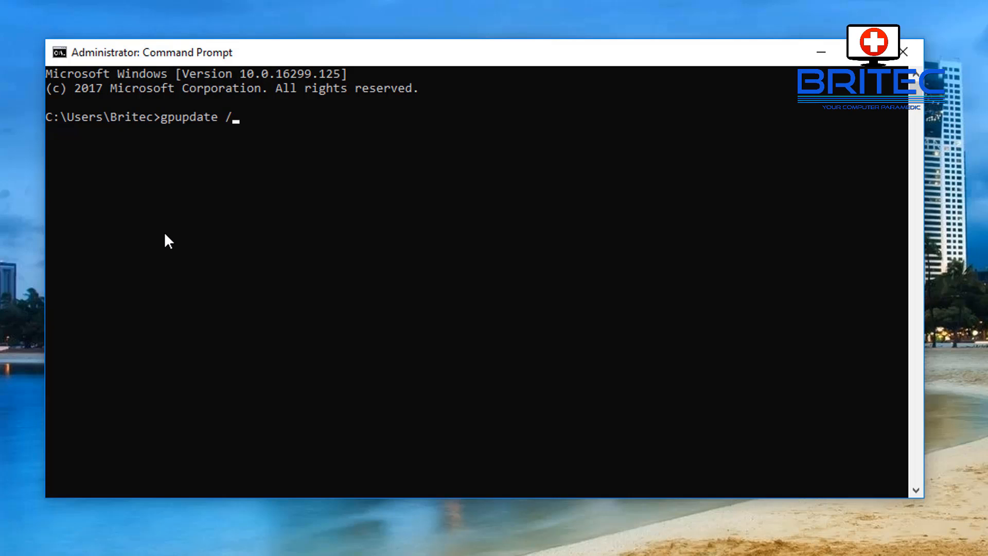
text(force)
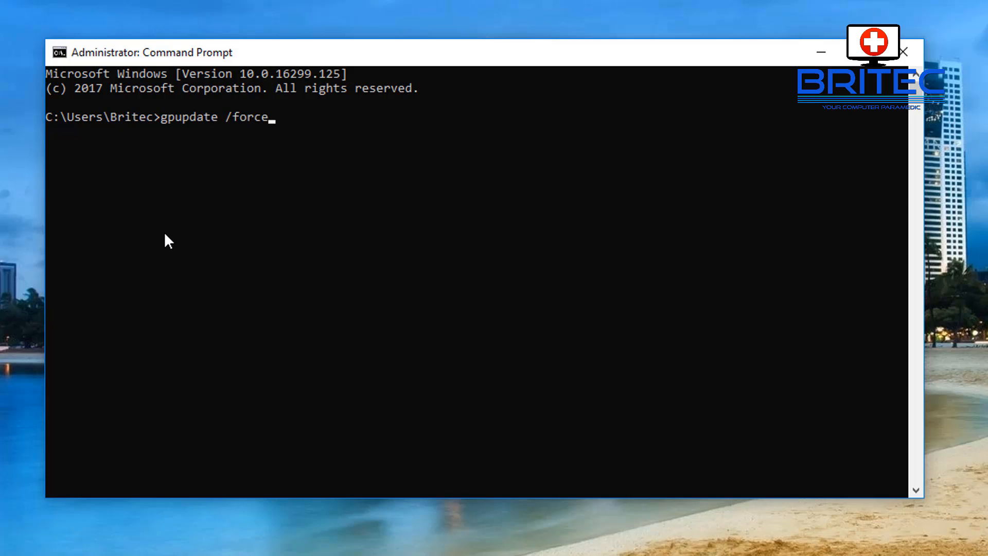
key(Enter)
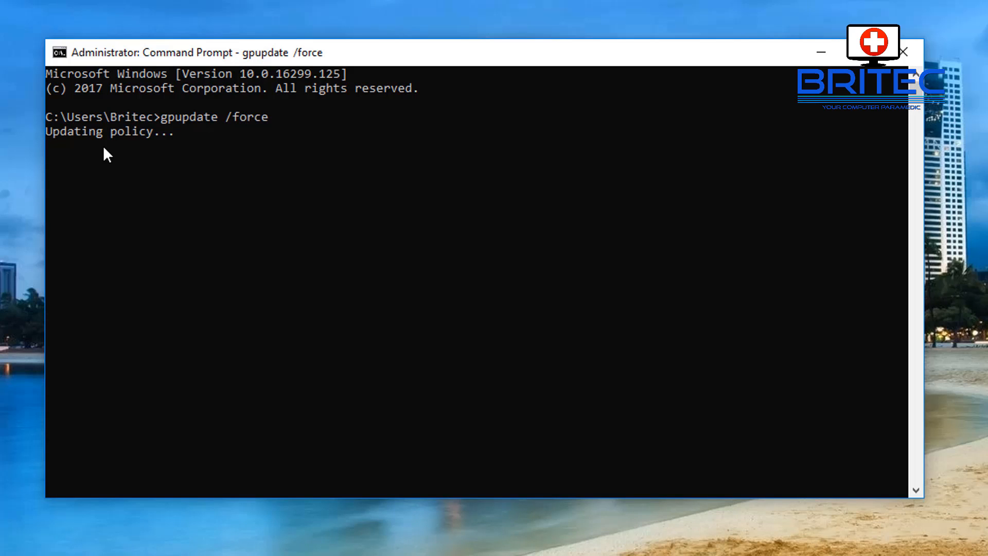
mouse_move(201, 167)
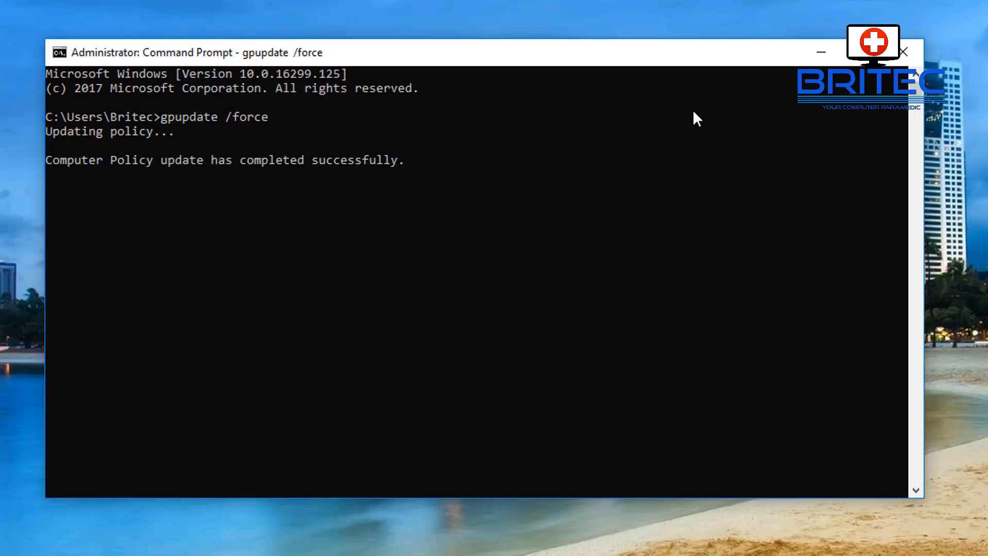
- Close Command Prompt and bring up This PC in a new File Explorer window
click(903, 51)
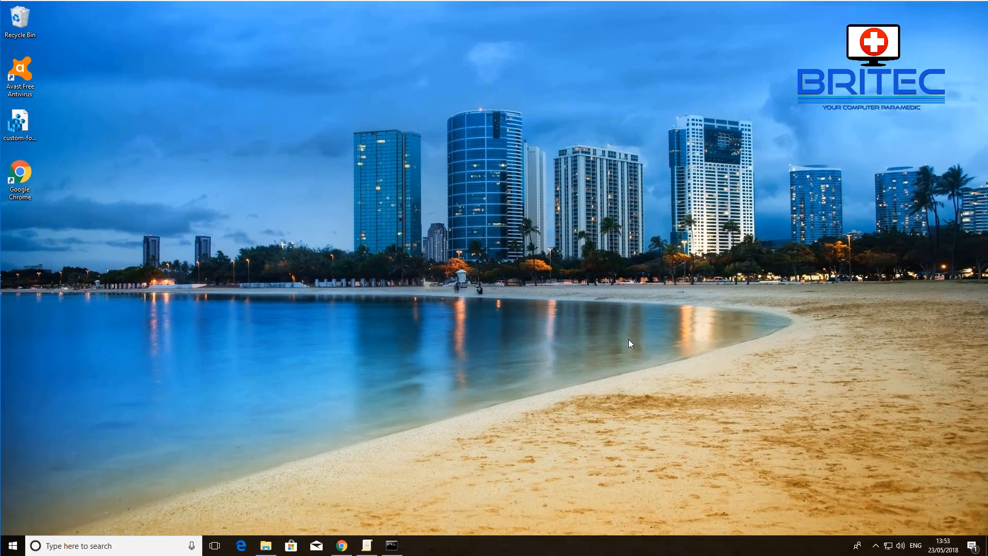
mouse_move(837, 550)
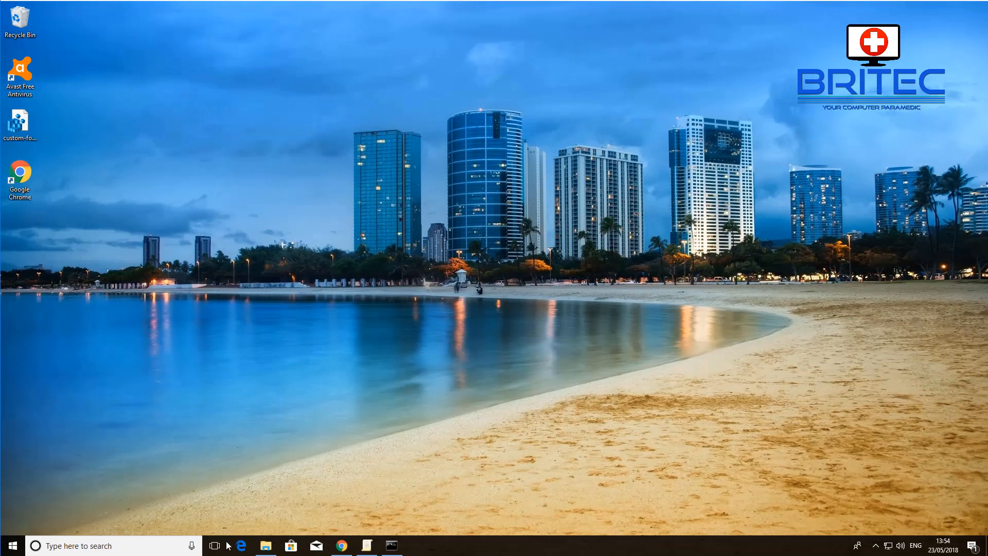
right_click(266, 545)
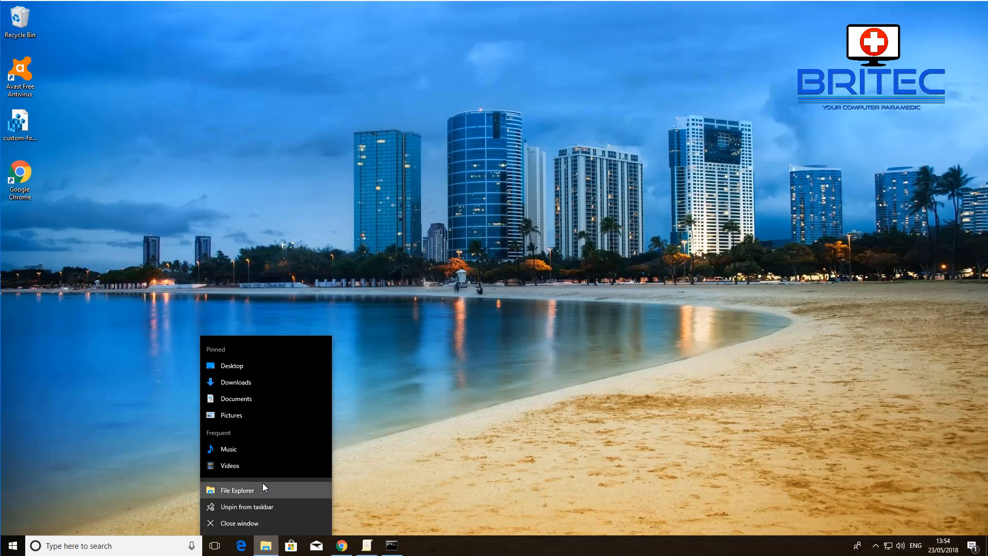
click(237, 490)
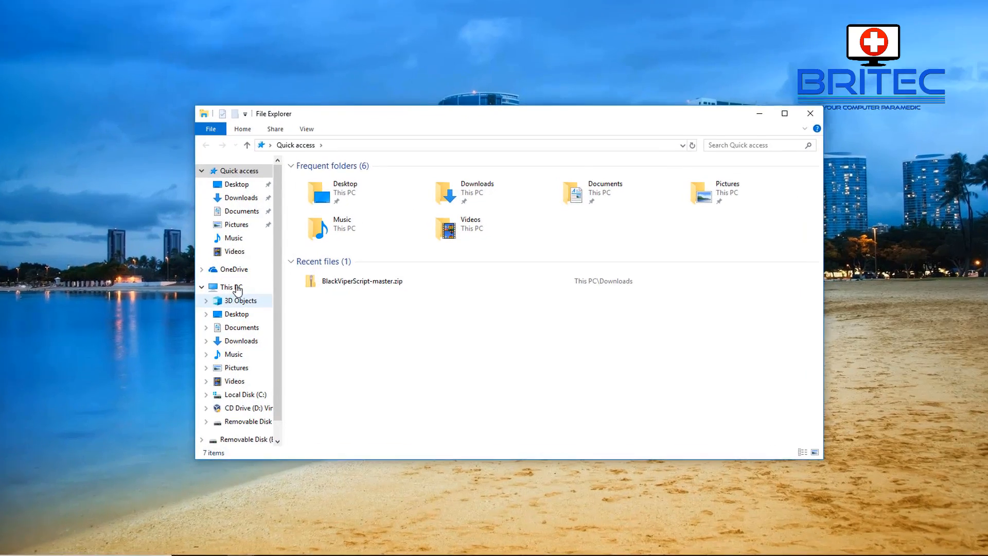
click(227, 287)
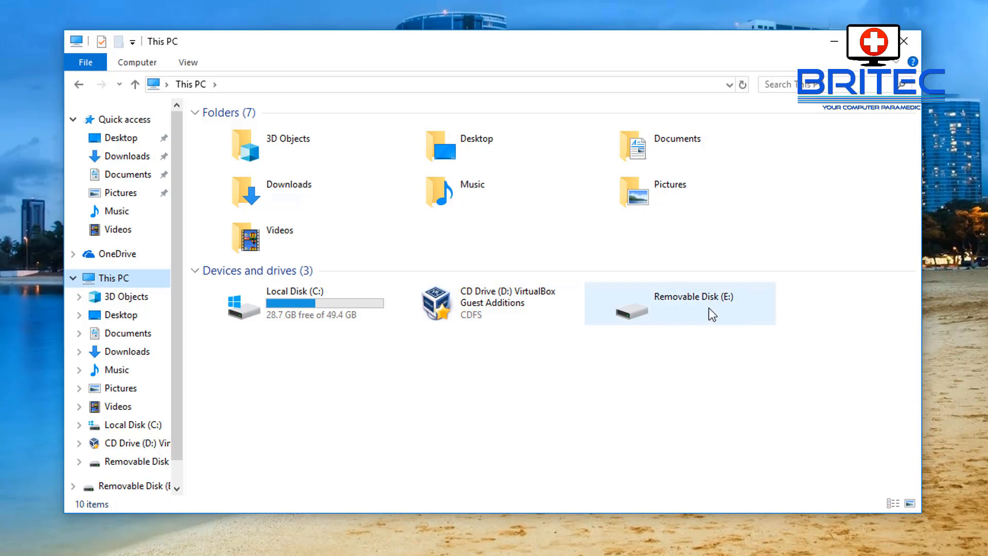
mouse_move(668, 312)
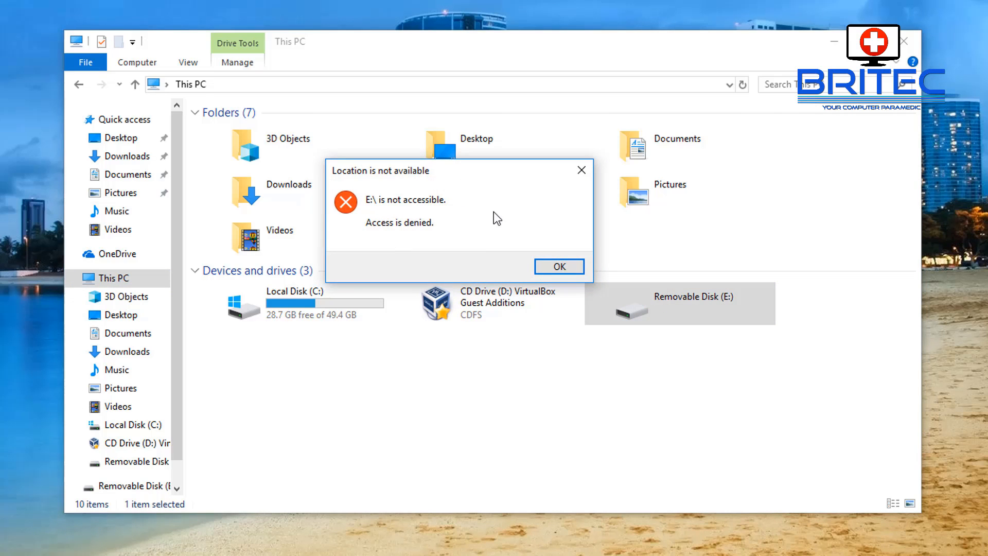
- Attempt Removable Disk (E:), acknowledge the access denied error, and select it again
click(559, 265)
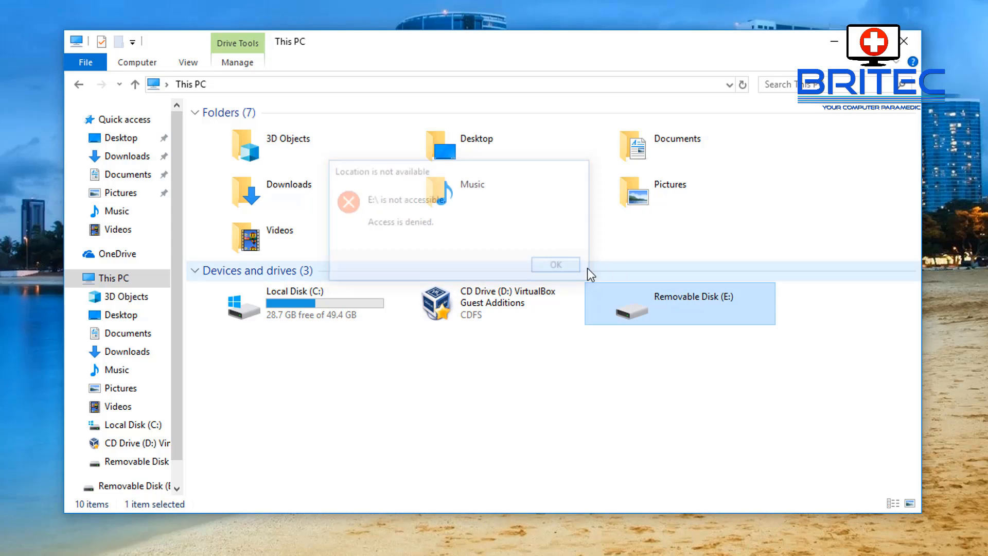
click(556, 264)
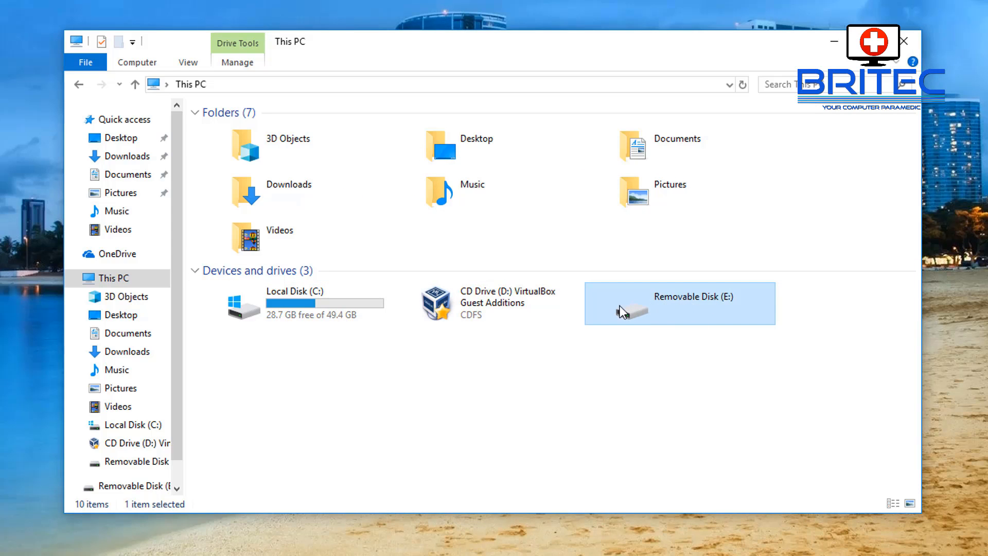
mouse_move(700, 313)
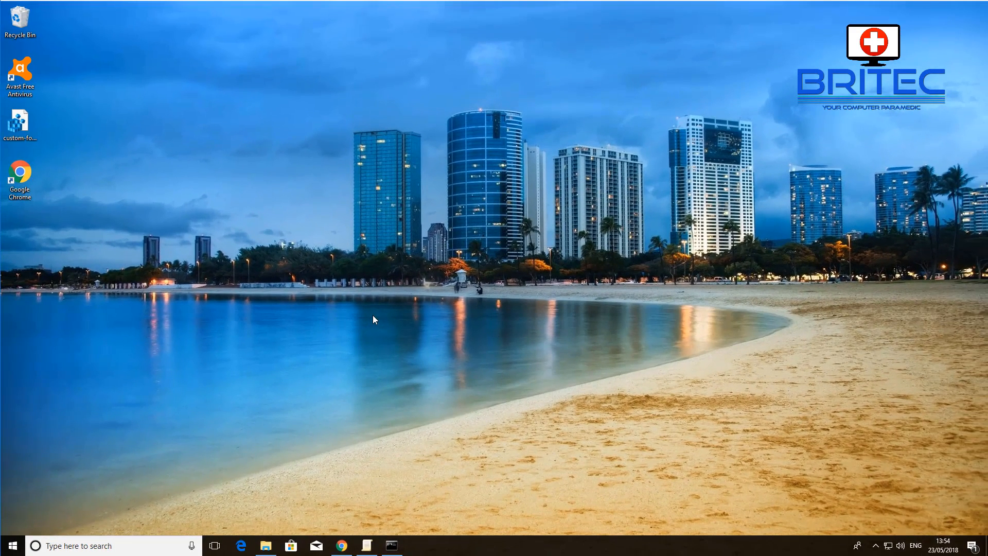
mouse_move(507, 230)
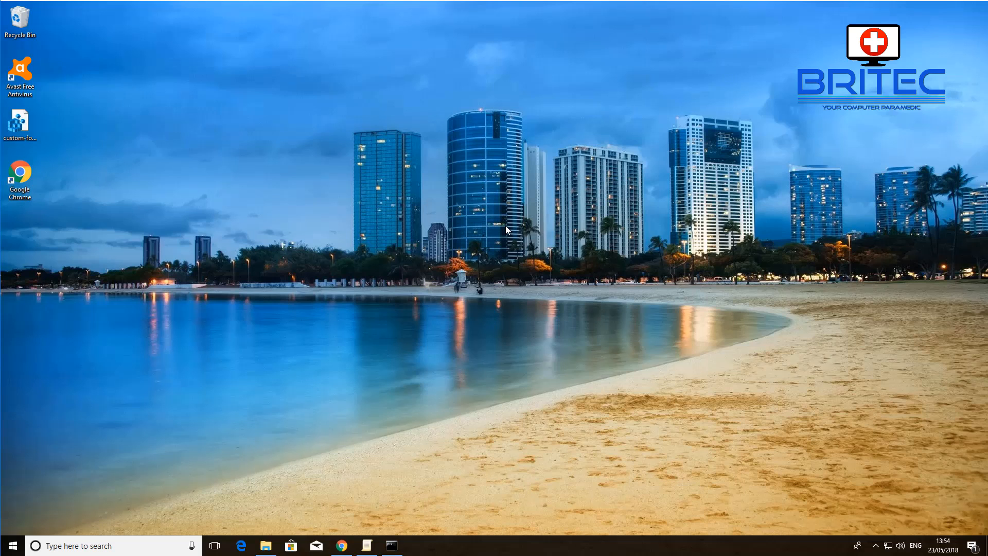
- Subscribe to the Britec channel on YouTube
click(341, 546)
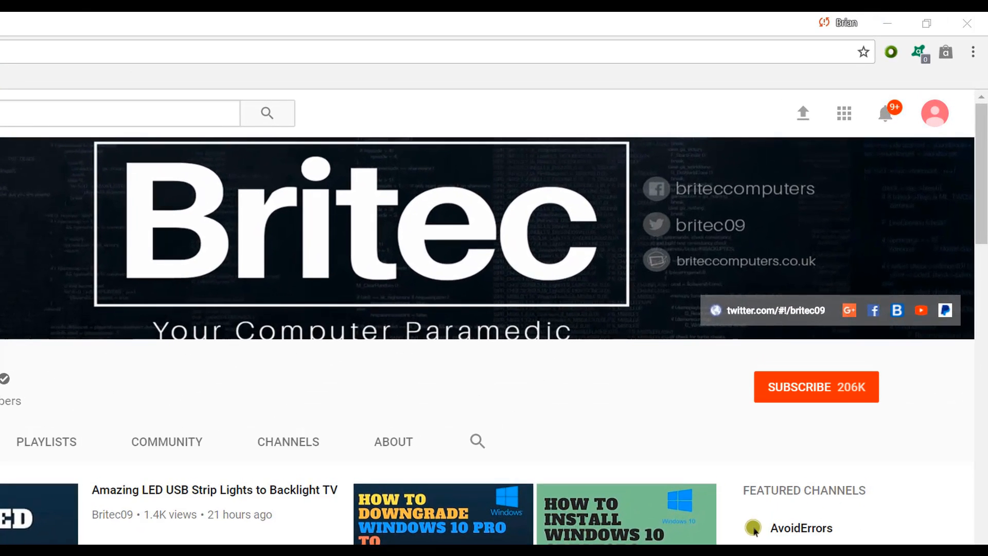
mouse_move(826, 414)
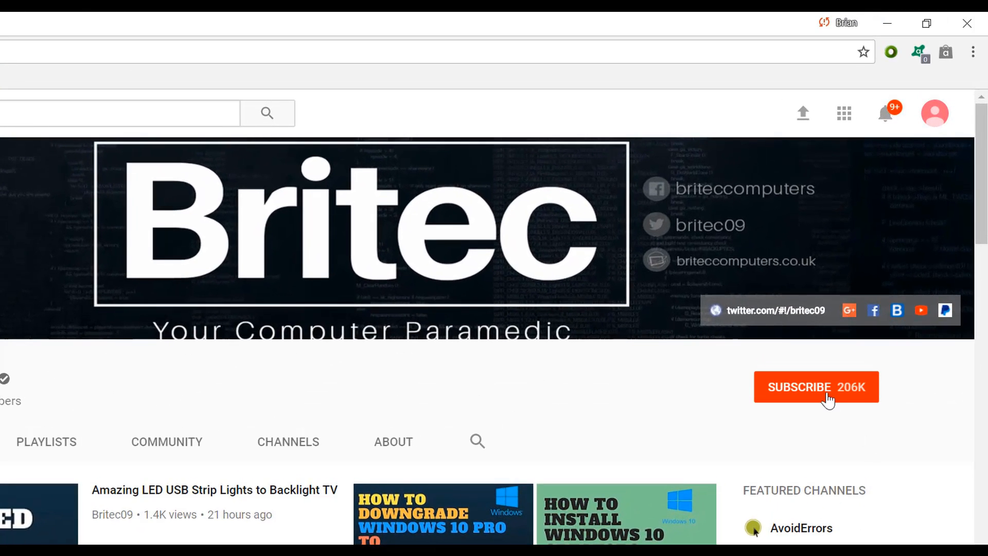
click(817, 386)
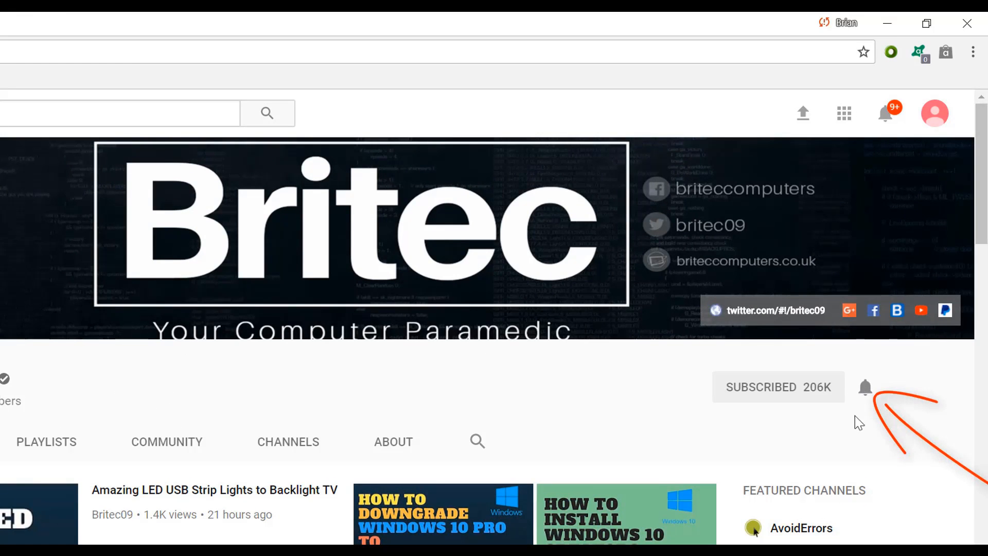
mouse_move(865, 460)
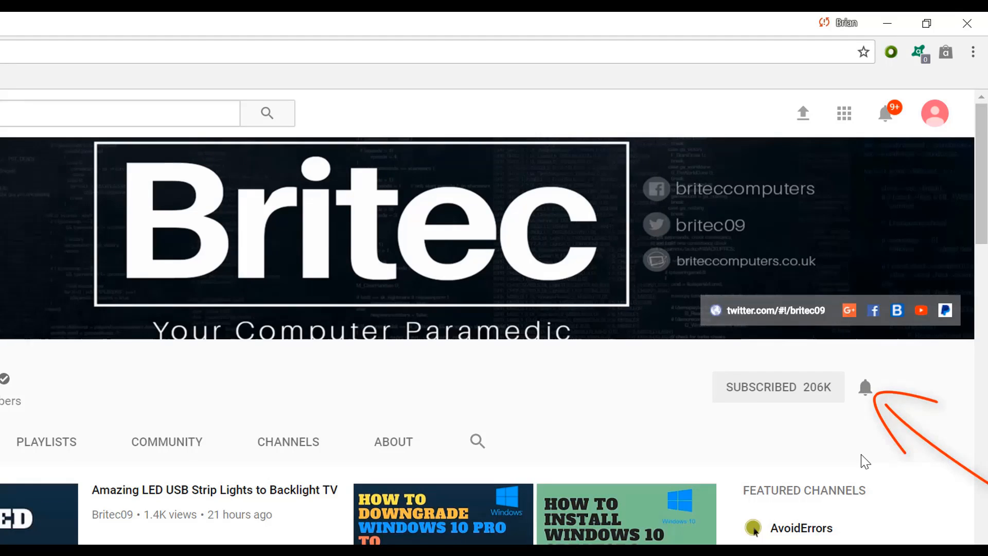